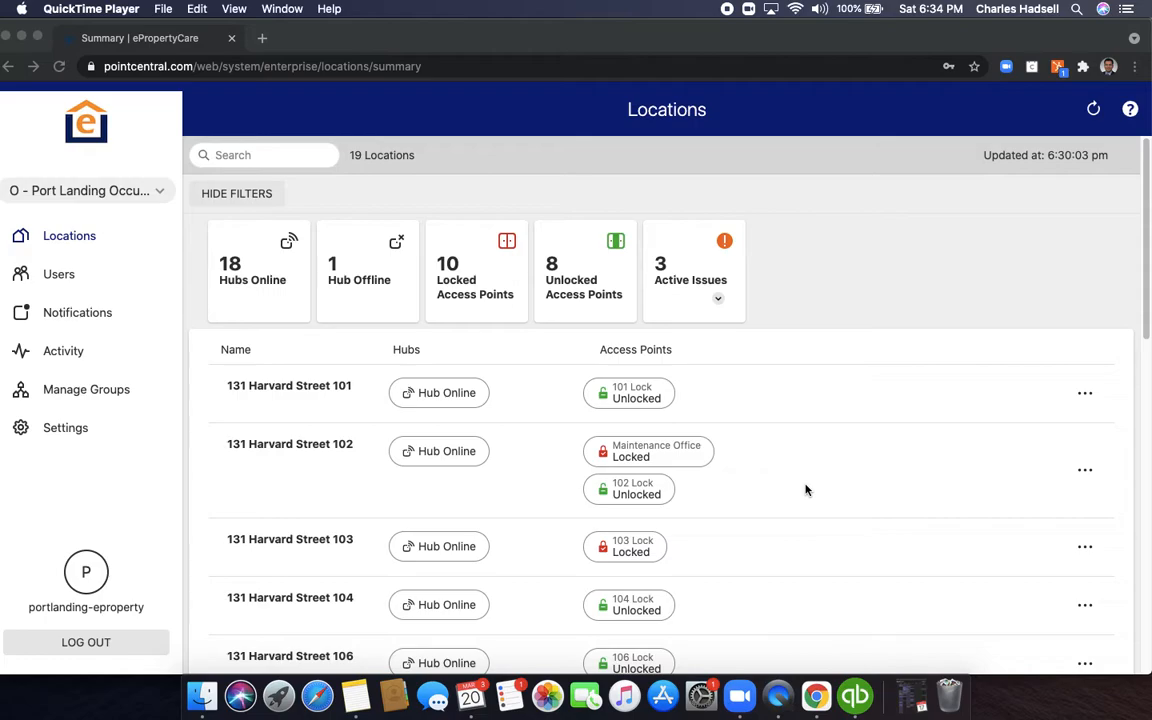
mouse_move(810, 491)
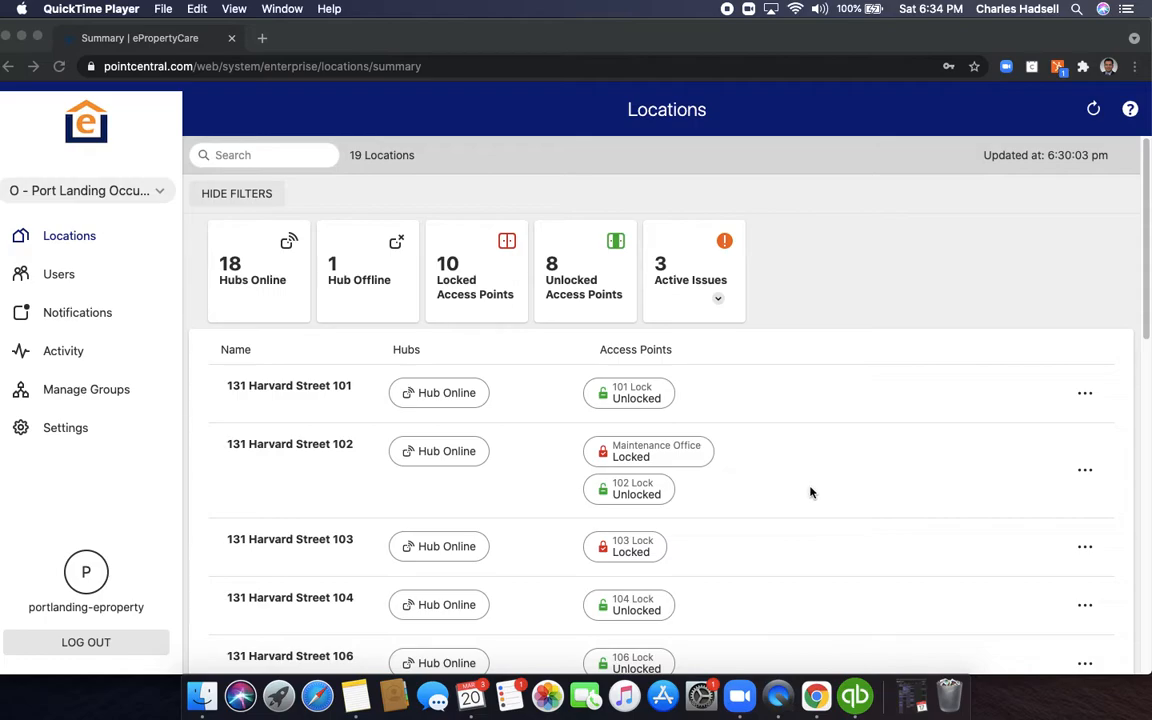
mouse_move(845, 446)
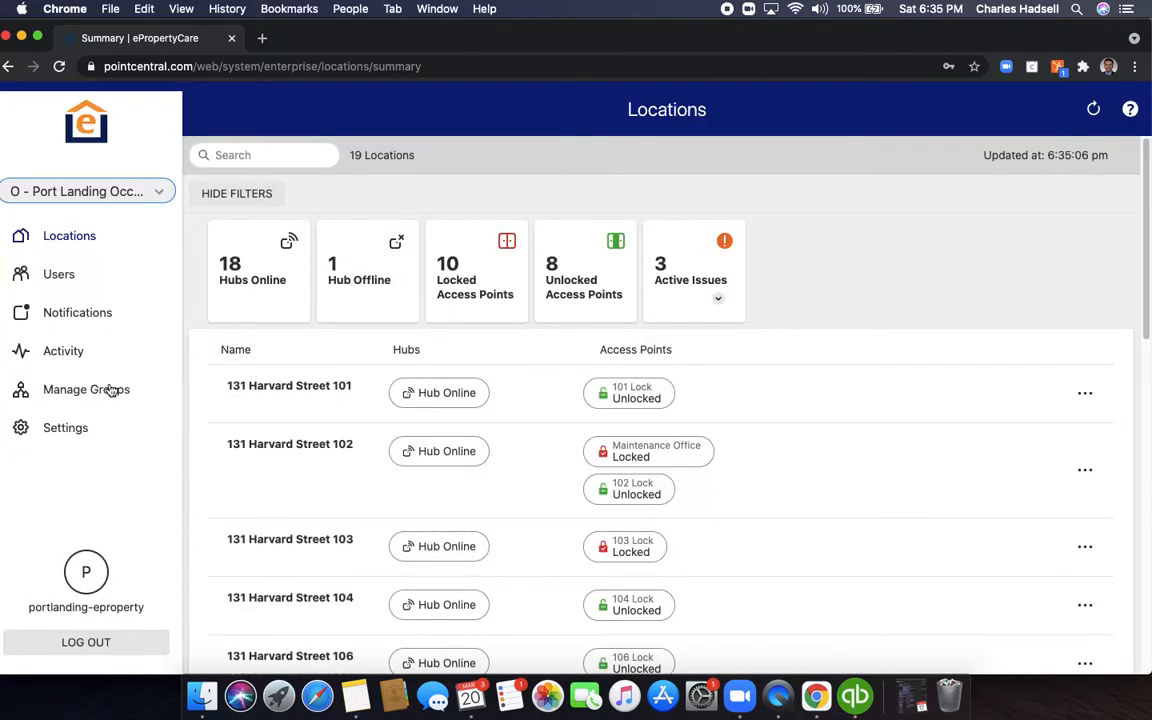
Step: Go from the locations summary to the Users page listing 22 users
click(58, 274)
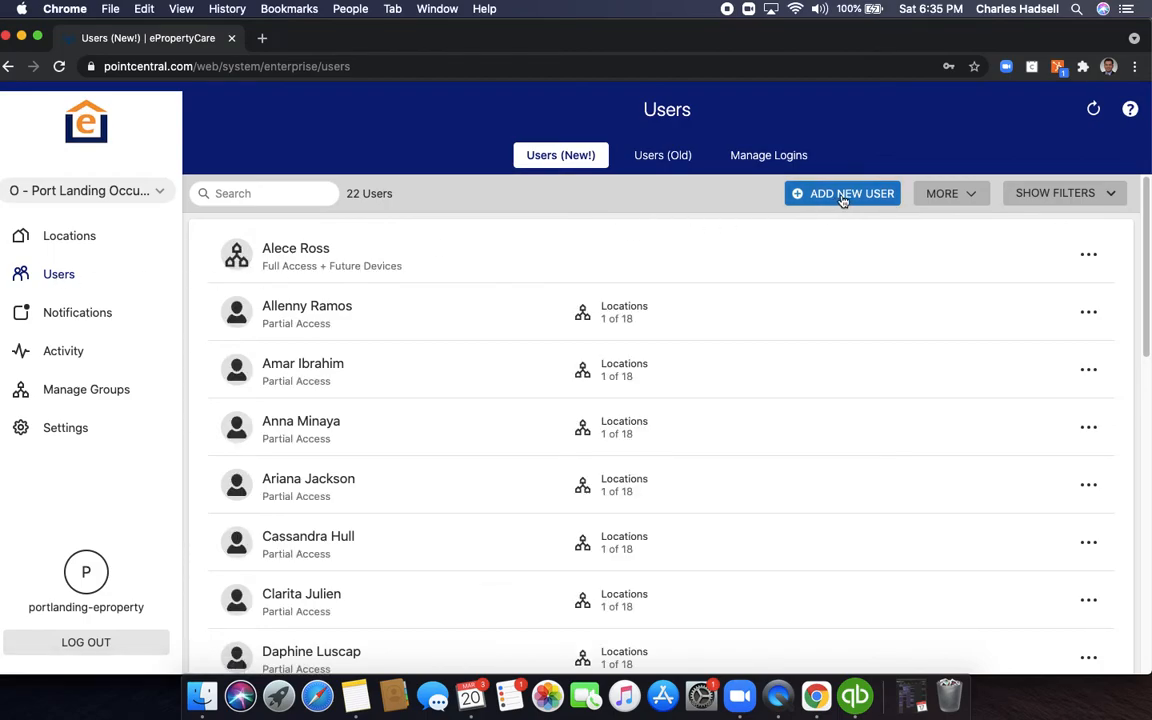
Step: Begin a new user with first name Test and last name User, choosing a user type
click(843, 193)
text(User)
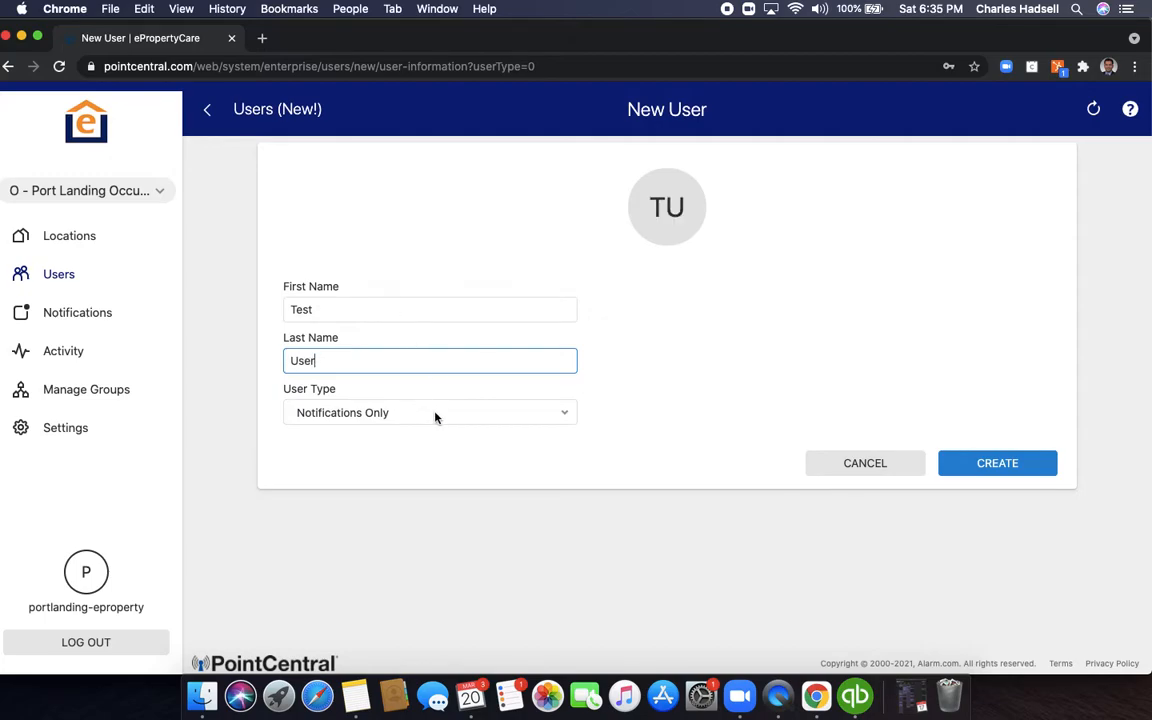
click(430, 412)
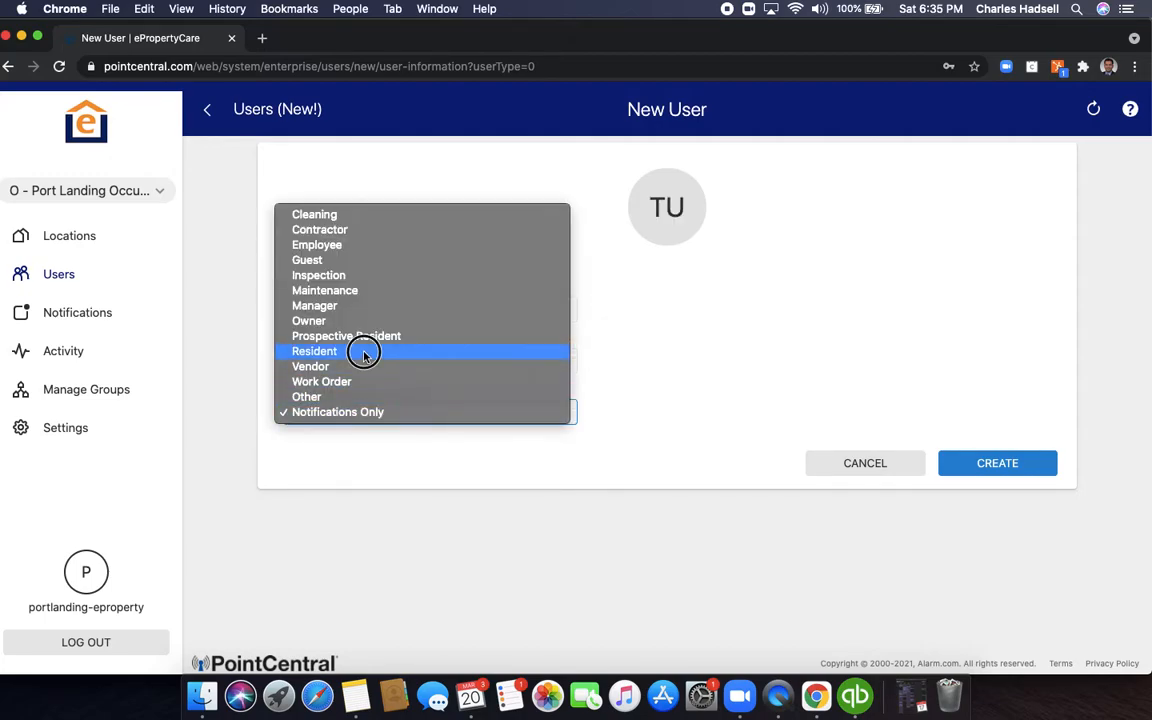
Step: Create Test User as a Resident with no email address and welcome email unchecked
click(997, 462)
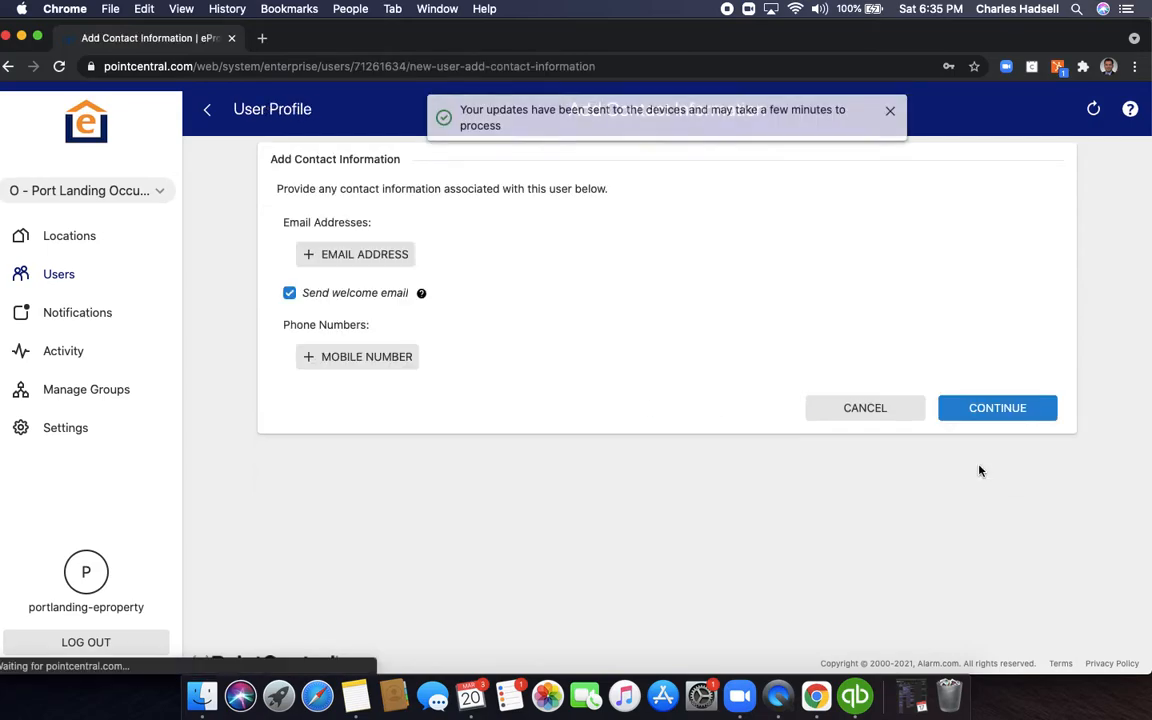
mouse_move(503, 277)
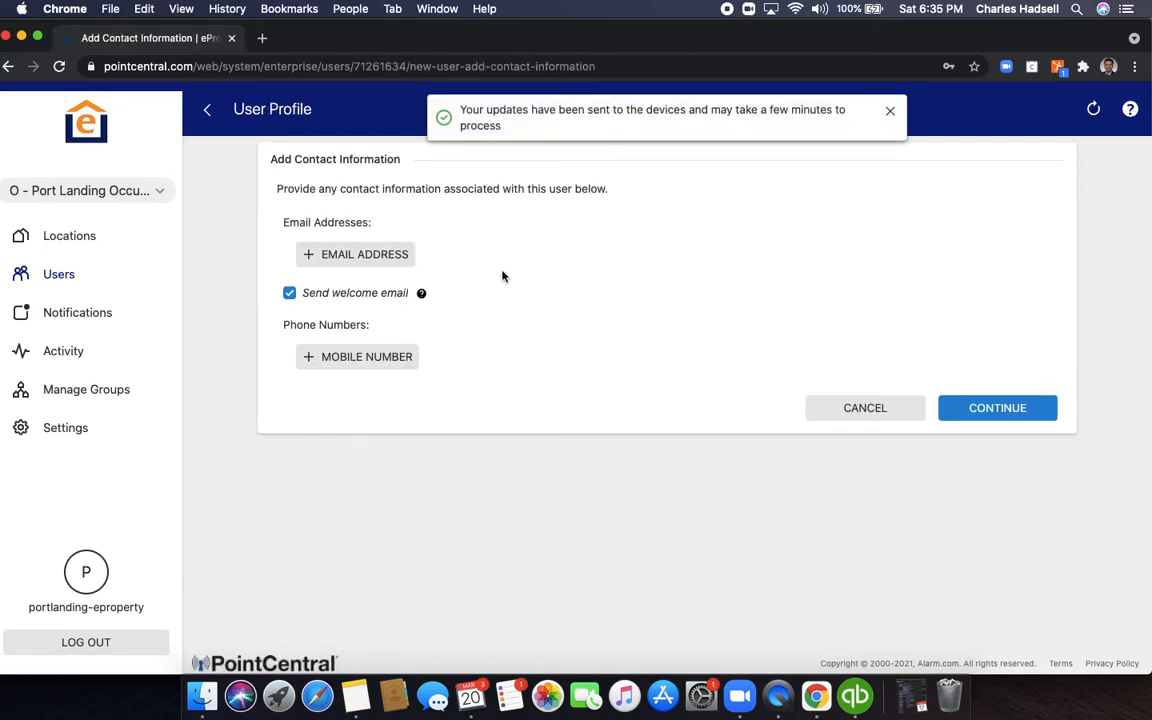
click(355, 254)
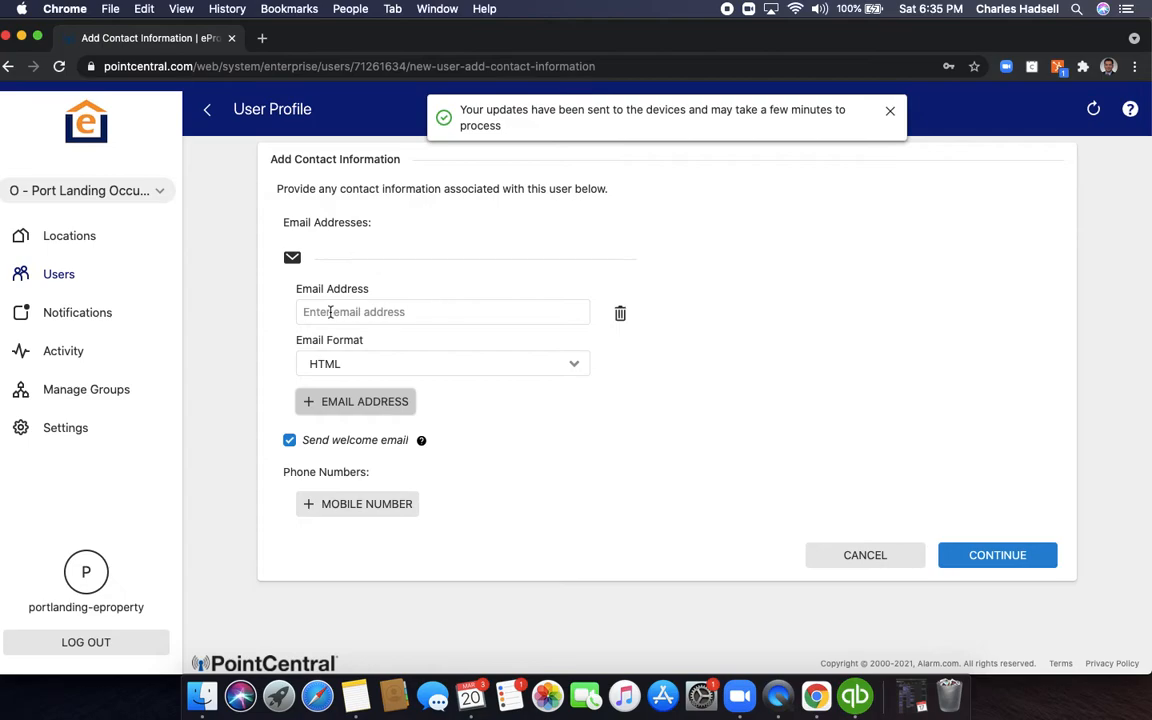
click(889, 111)
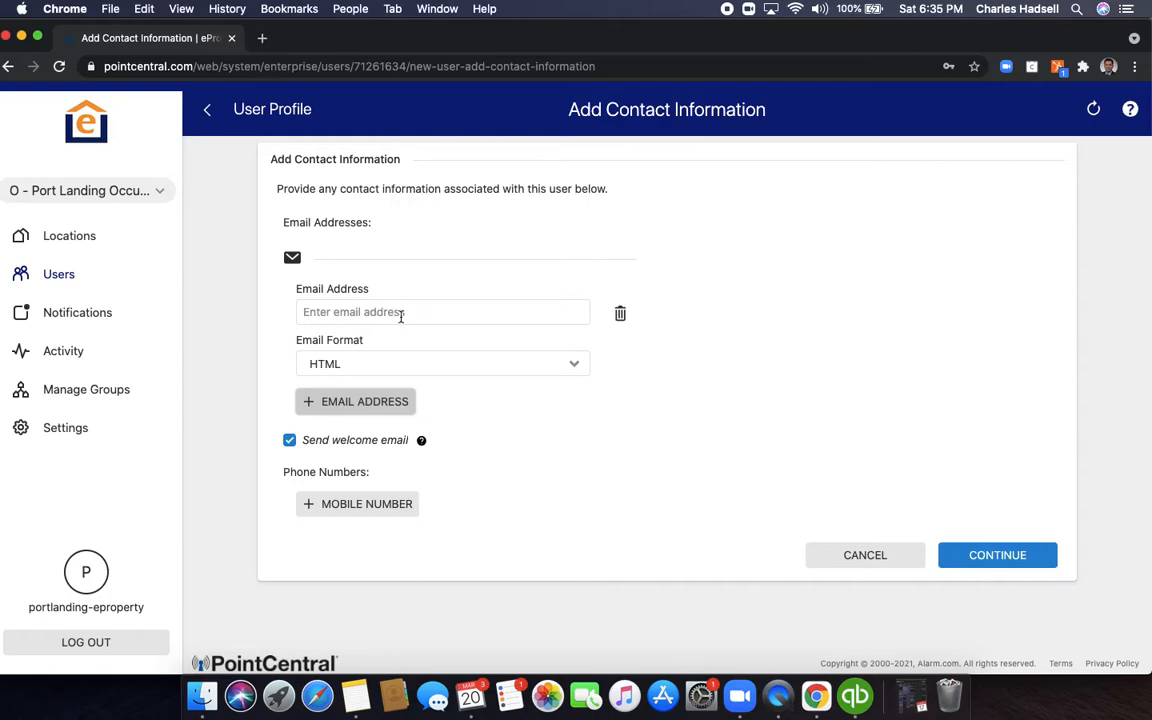
click(620, 313)
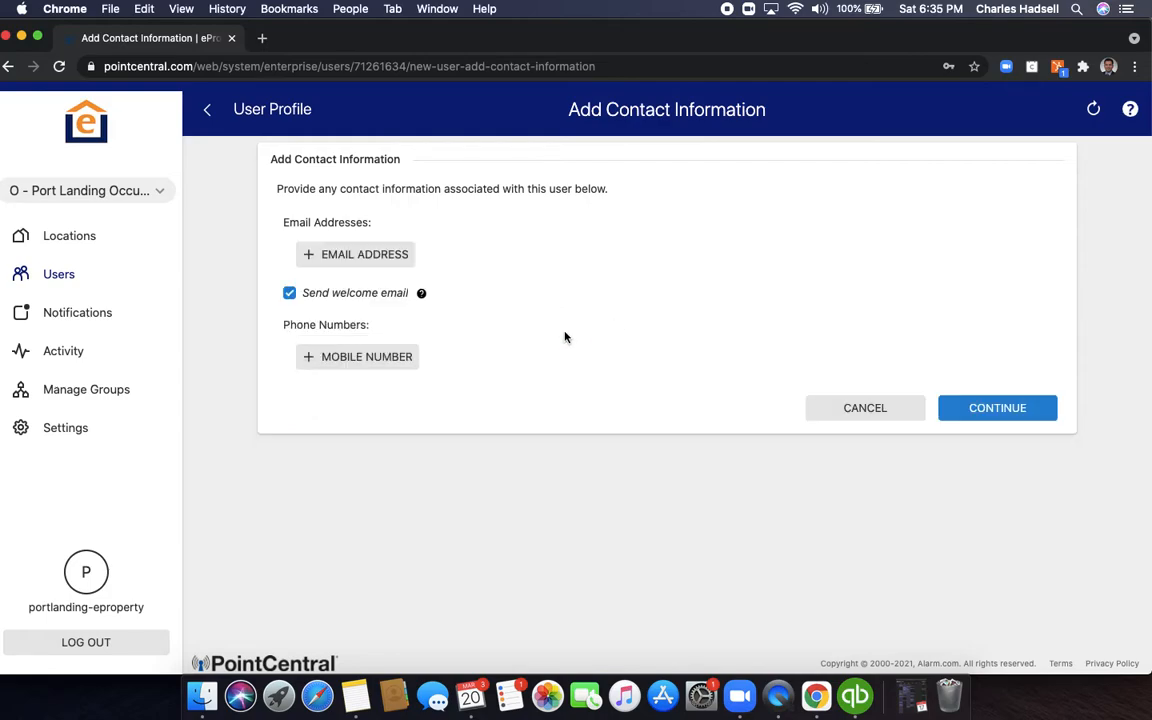
click(289, 292)
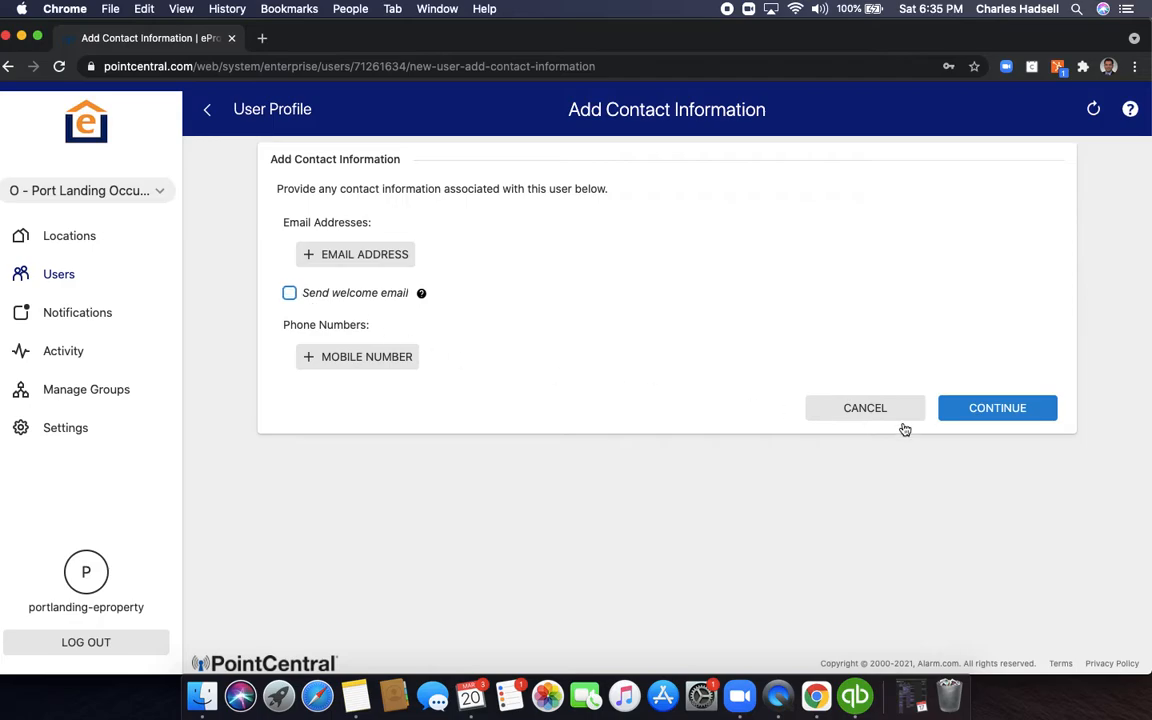
Step: Continue past contact information to the Access Period step with At All Times selected
click(997, 407)
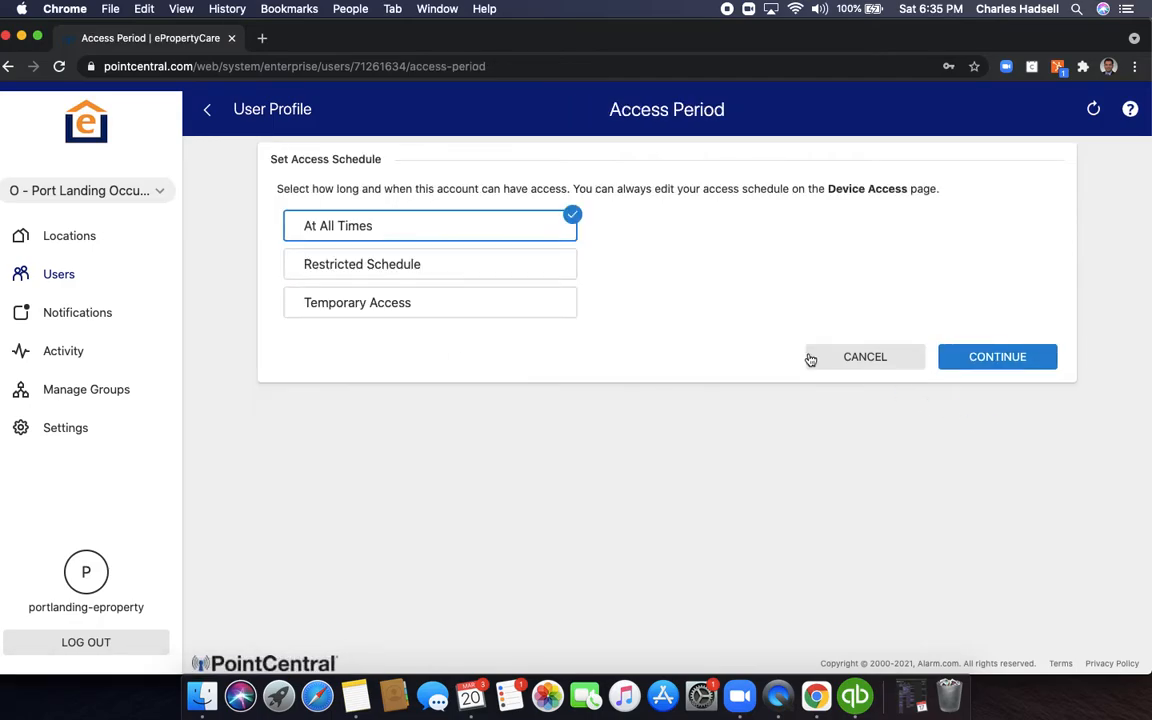
mouse_move(411, 228)
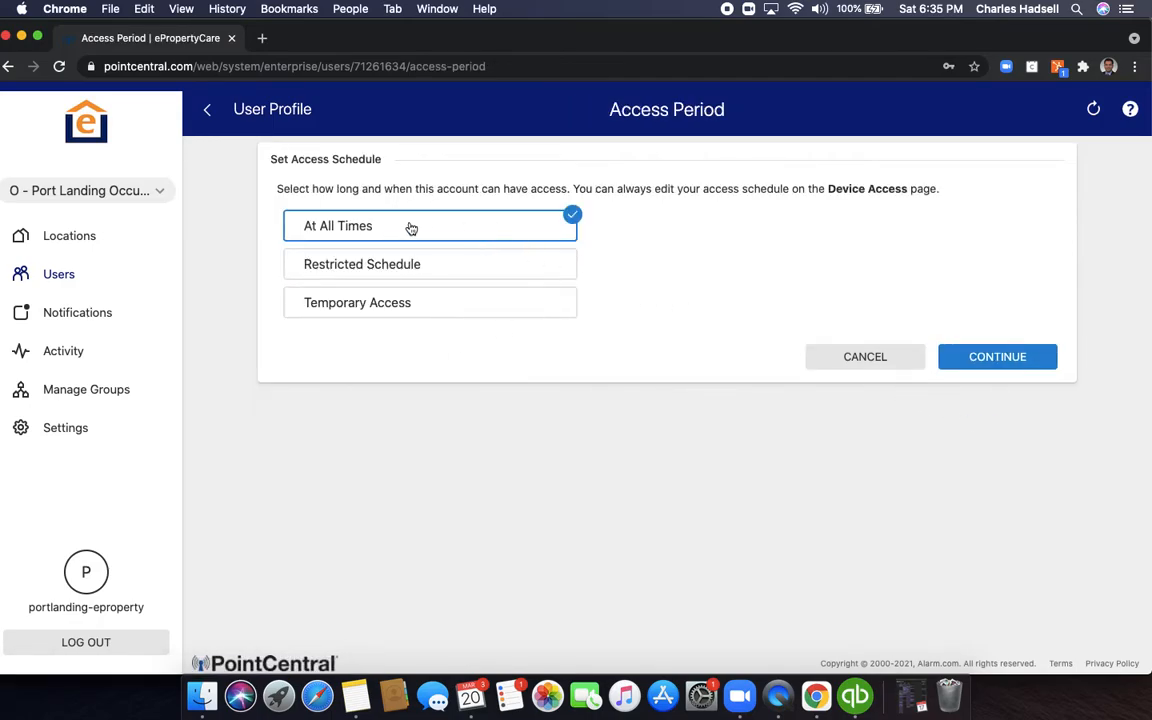
mouse_move(420, 268)
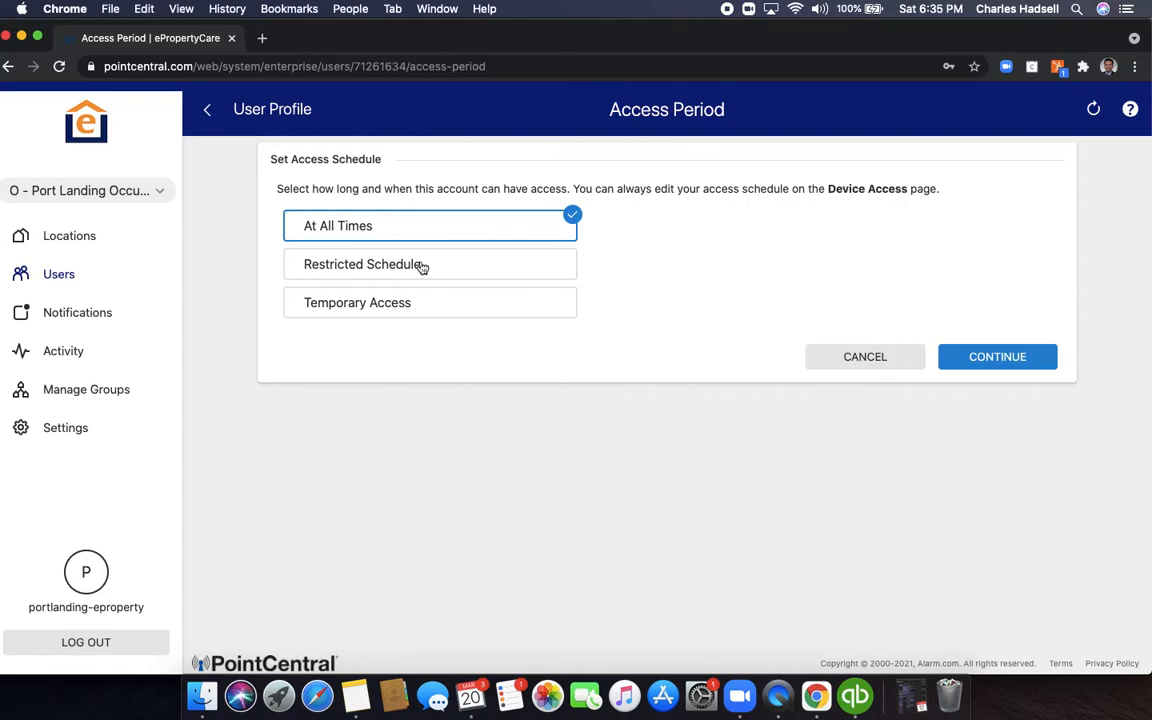
mouse_move(428, 307)
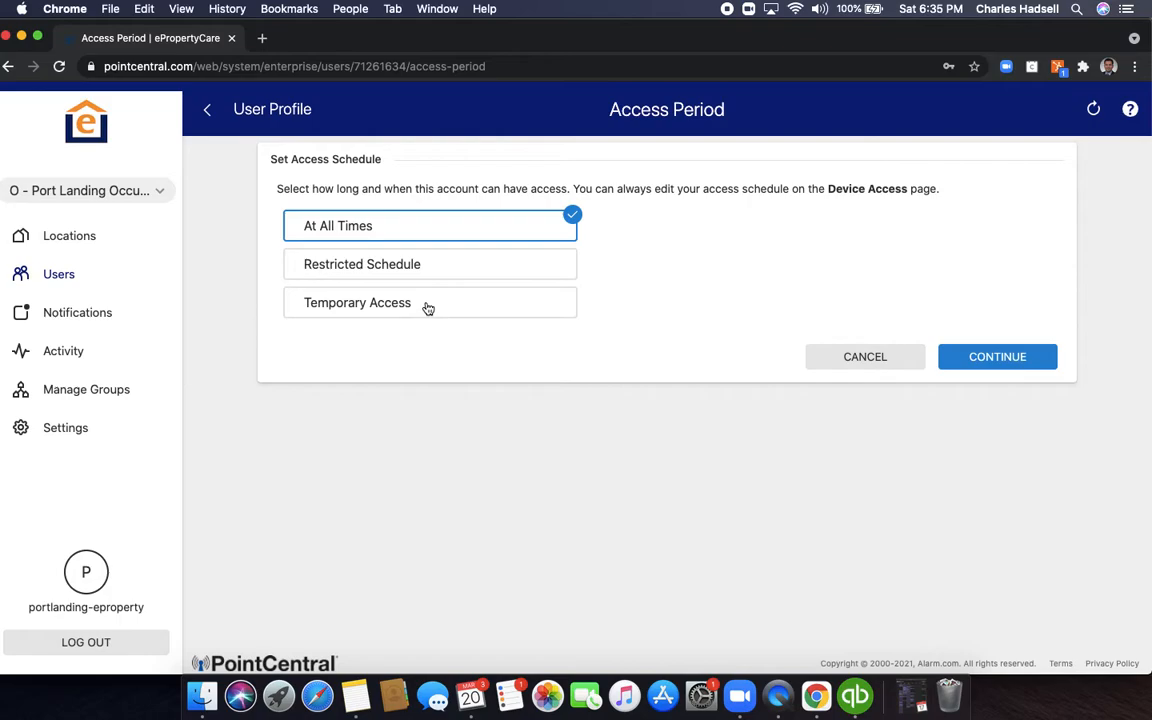
mouse_move(582, 262)
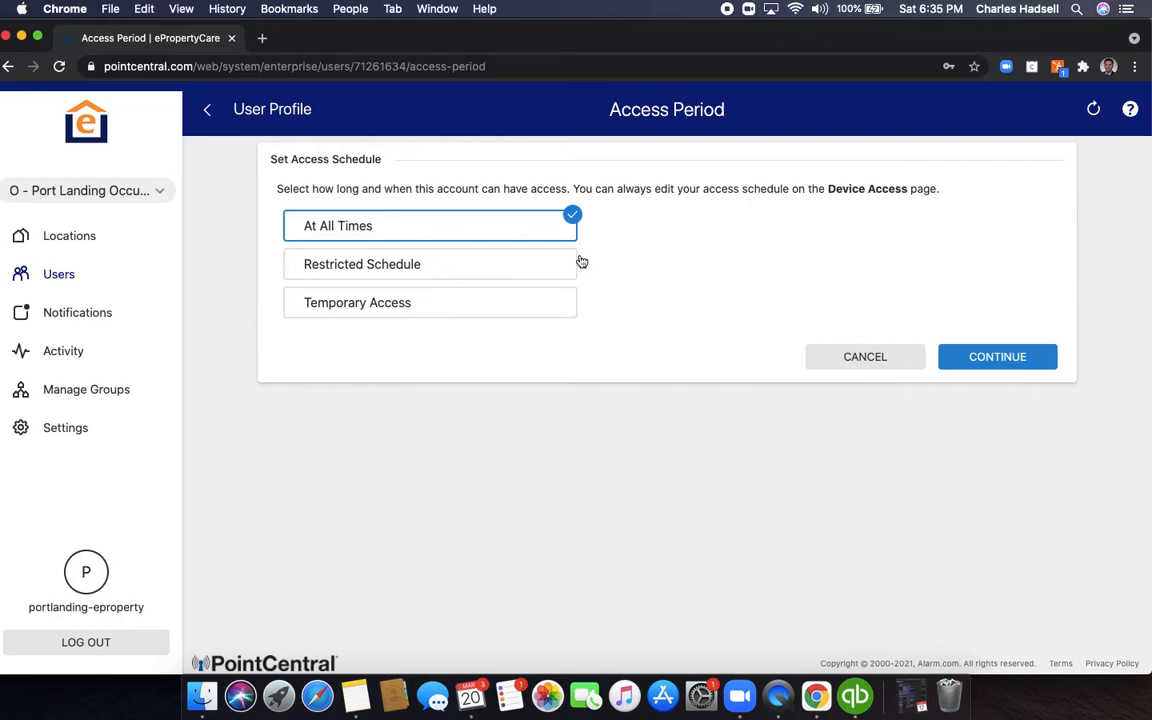
Step: Keep At All Times access; set unit 102 to By Device (102 Lock) and unit 106 to All Access
click(997, 356)
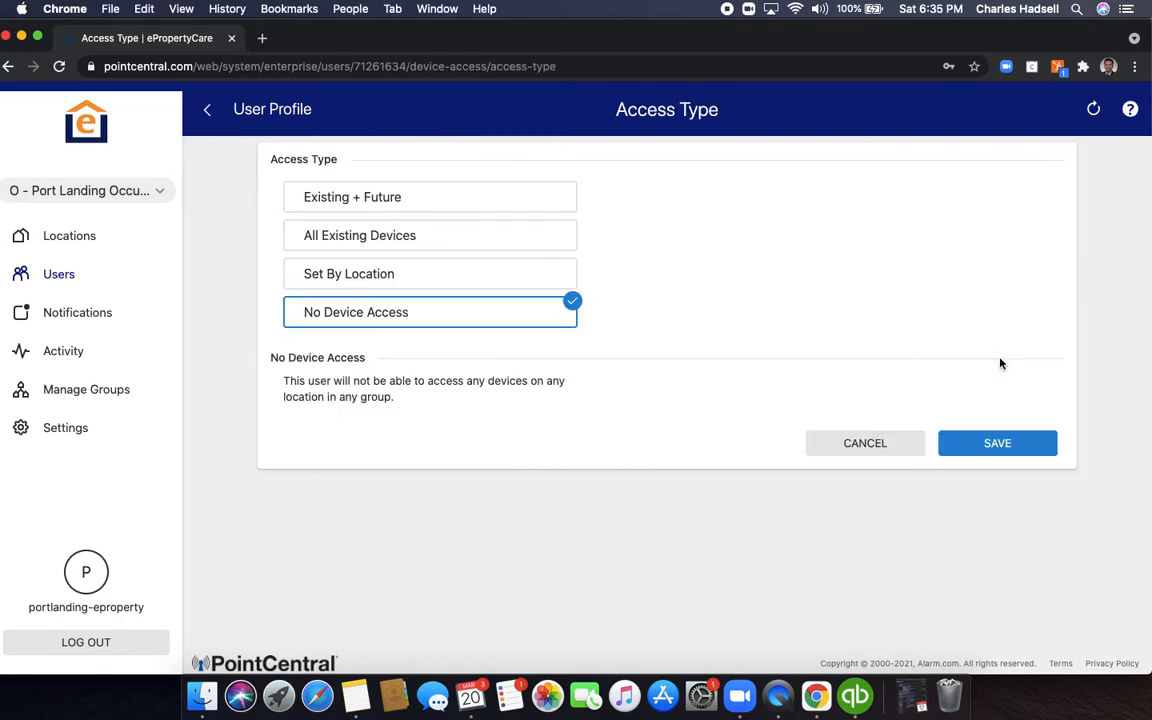
mouse_move(442, 278)
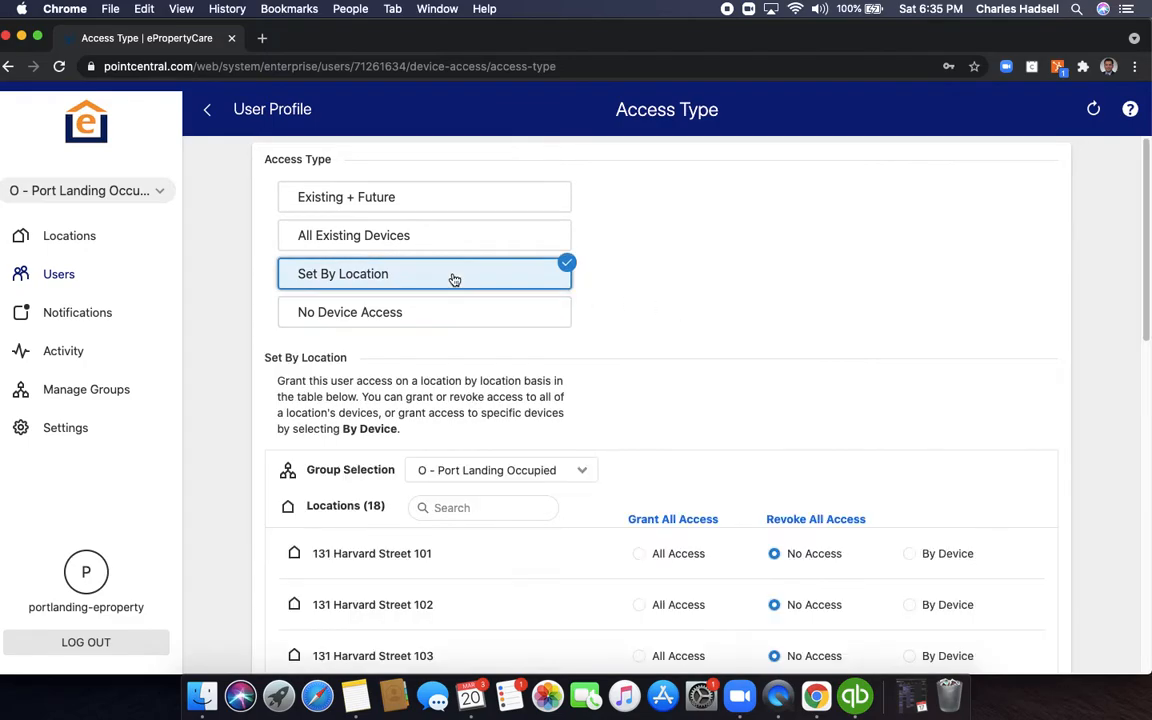
scroll(down, 3)
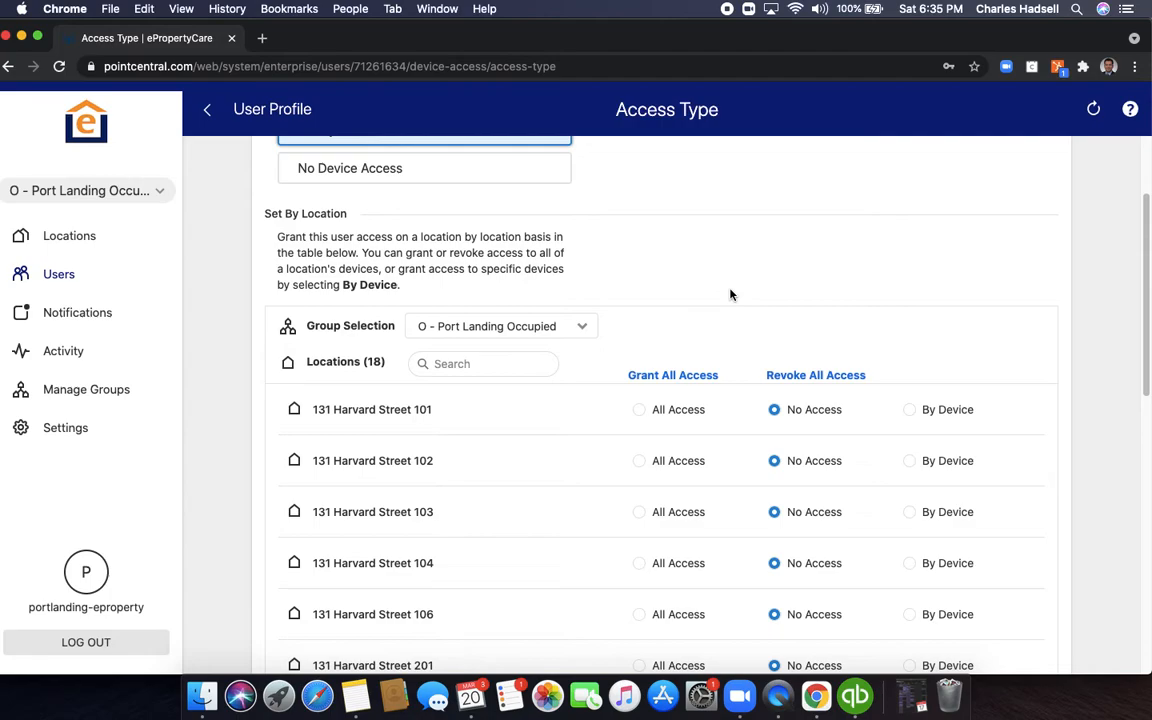
mouse_move(783, 291)
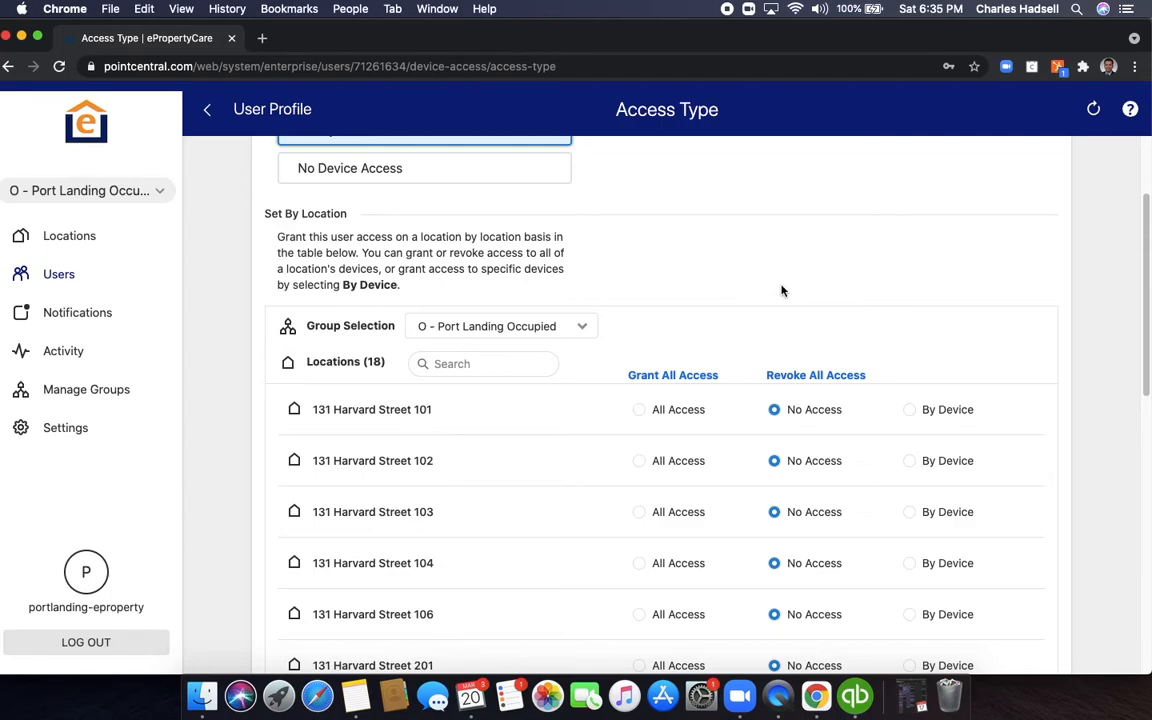
mouse_move(802, 300)
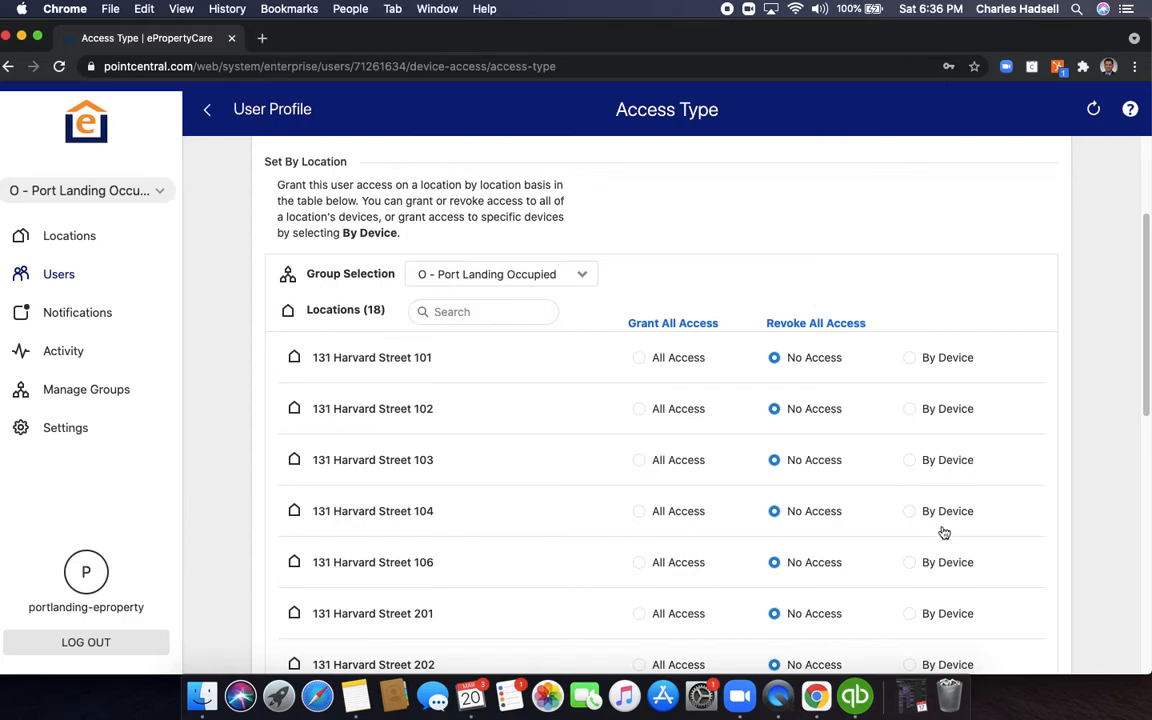
mouse_move(899, 424)
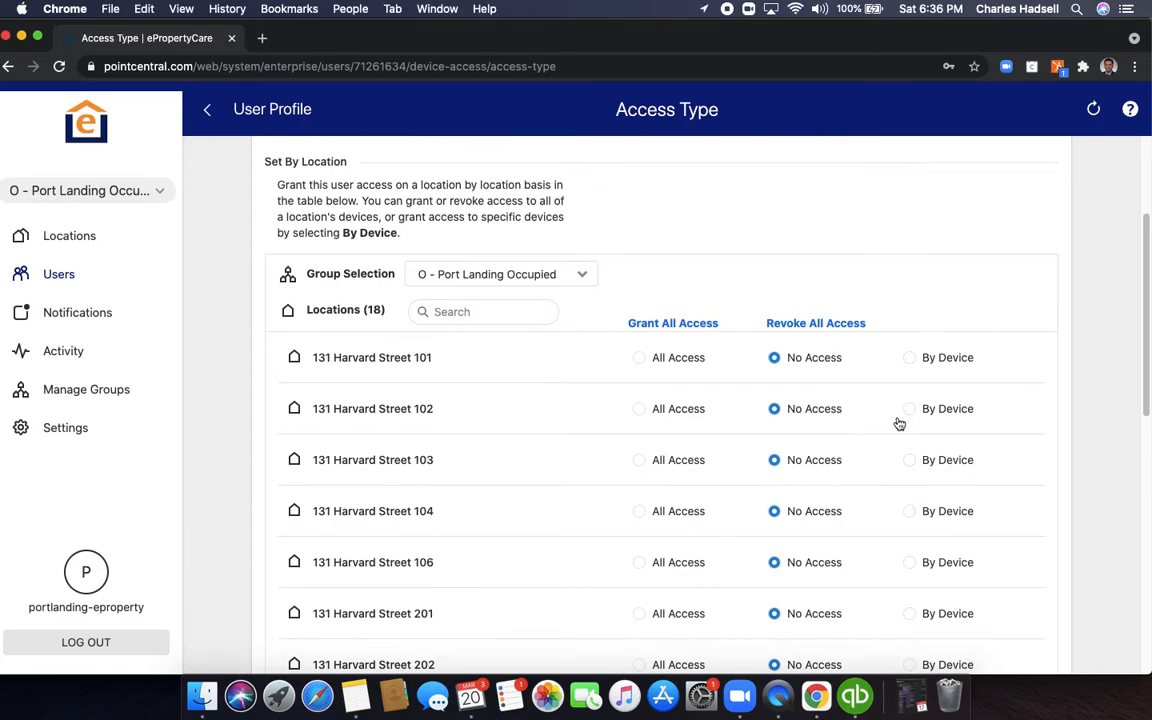
click(909, 408)
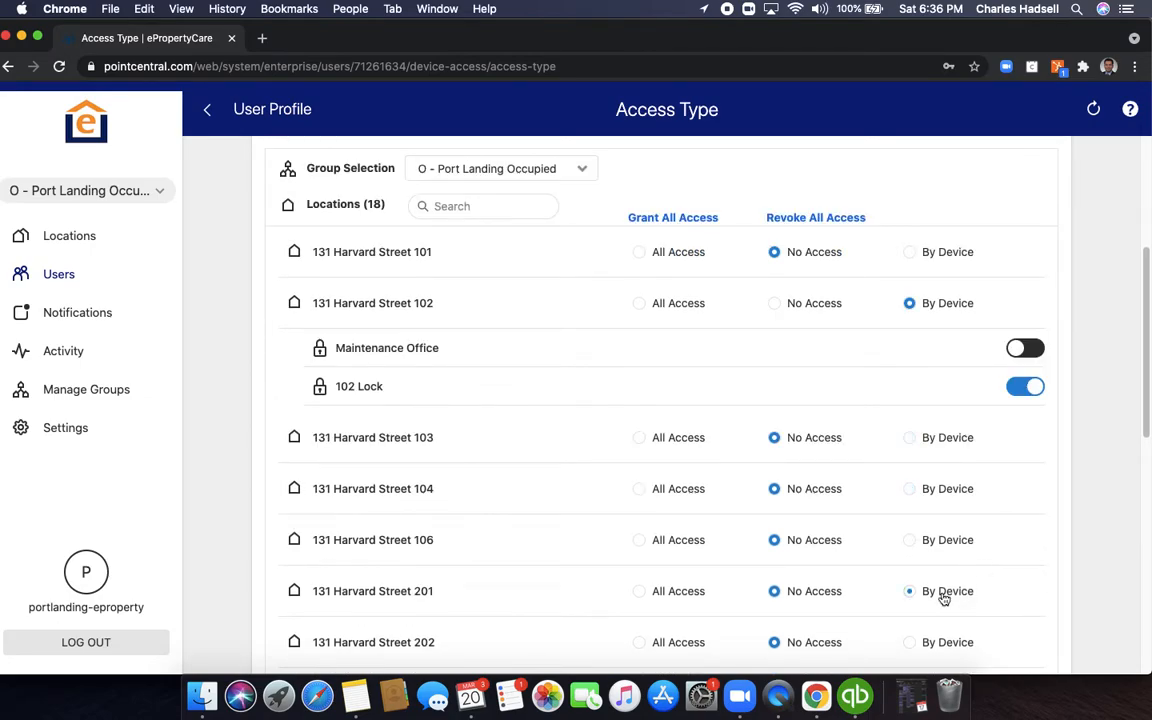
click(909, 540)
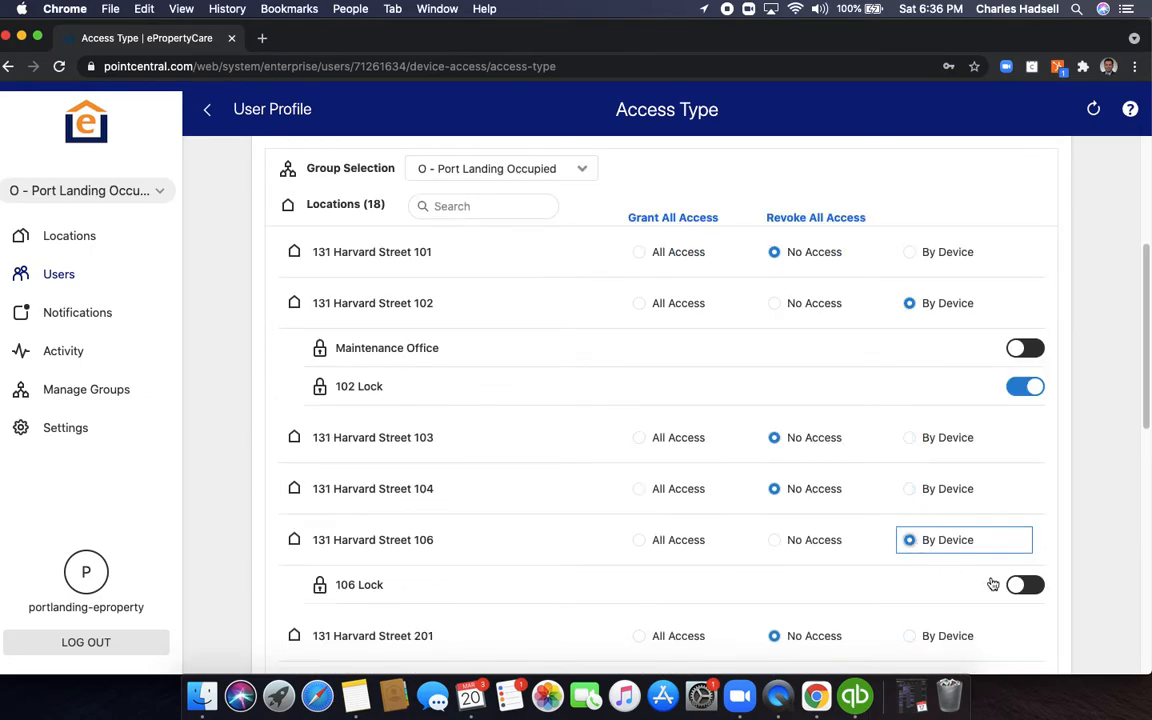
click(638, 539)
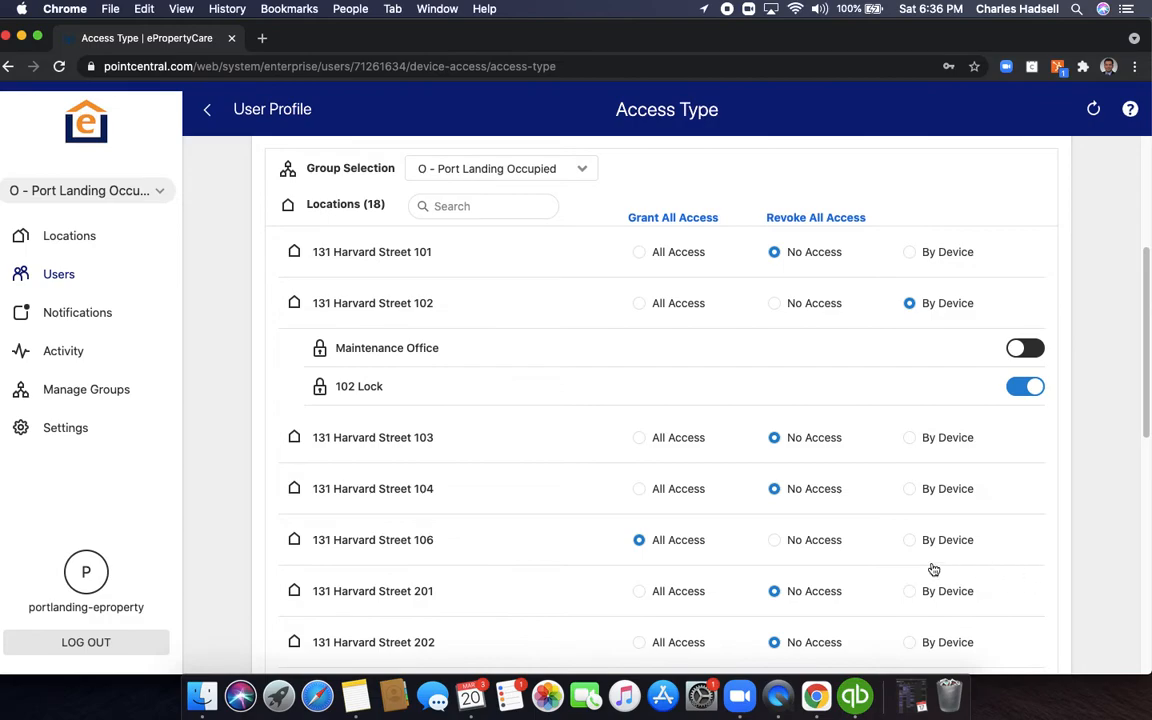
scroll(down, 3)
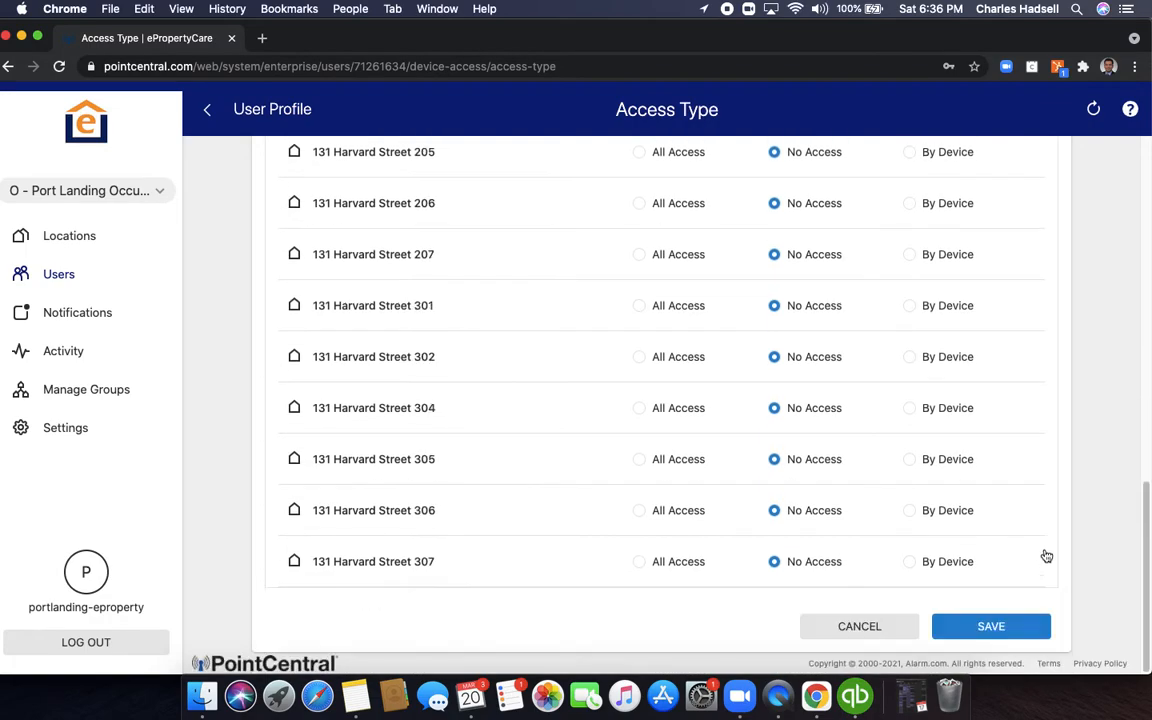
scroll(up, 3)
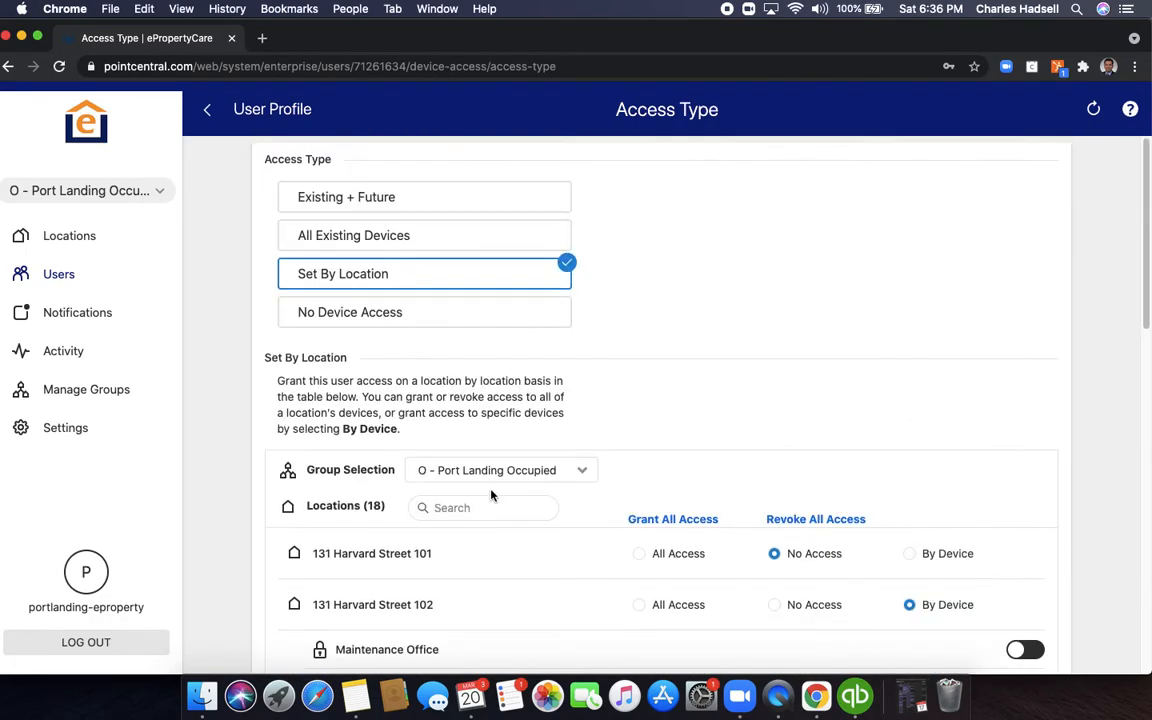
Step: Switch the Group Selection to Port Landing Access Control
click(500, 470)
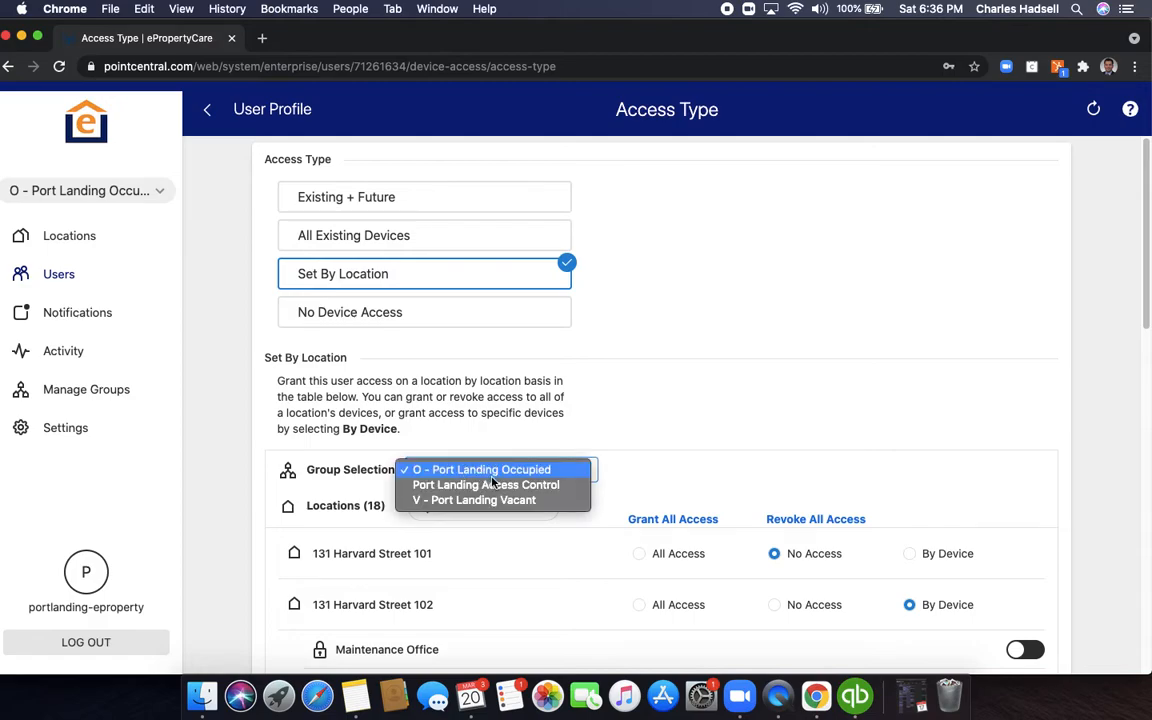
click(484, 469)
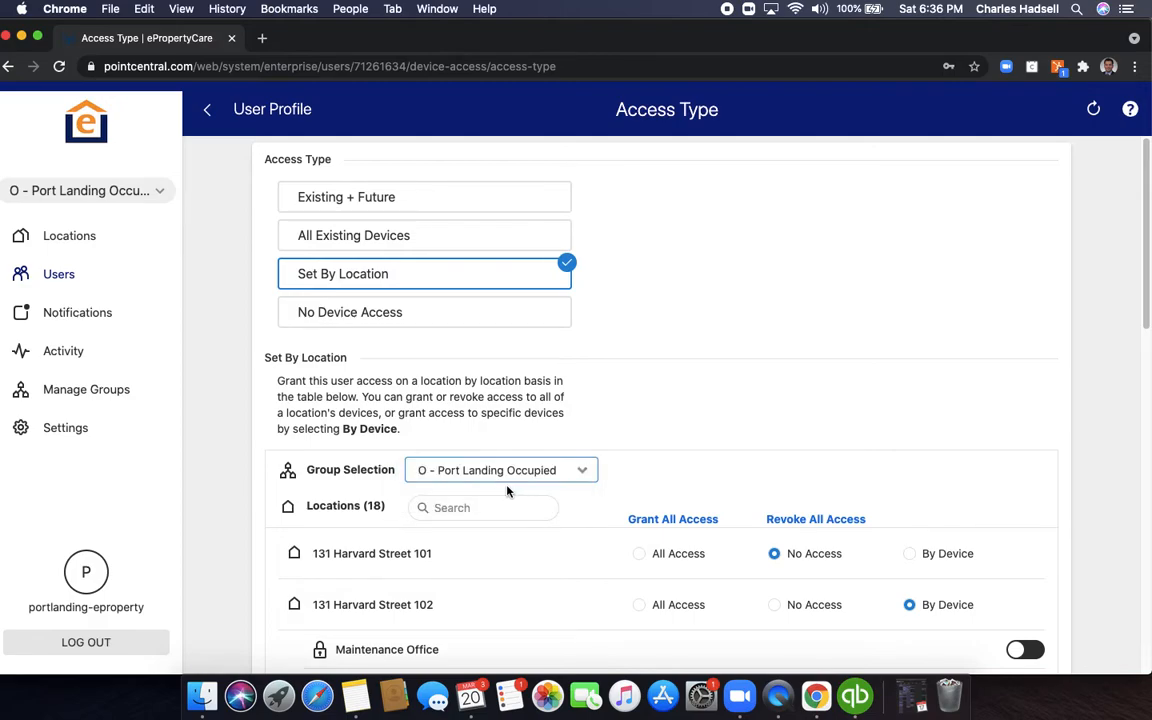
click(500, 470)
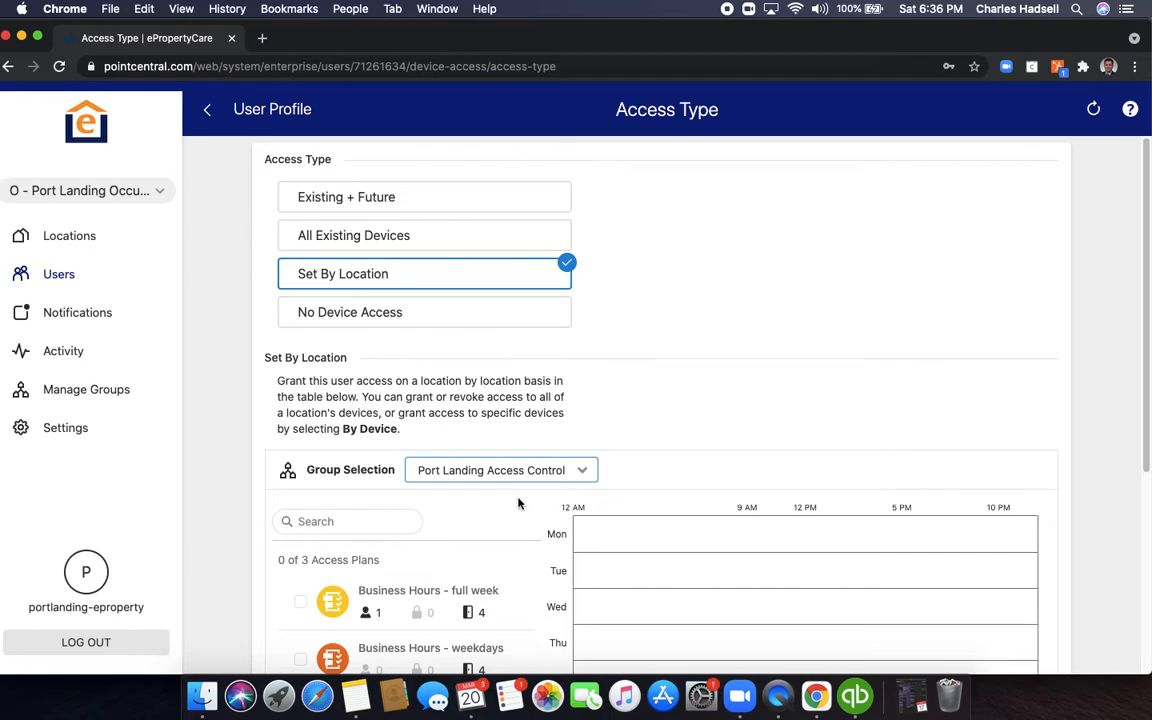
scroll(down, 3)
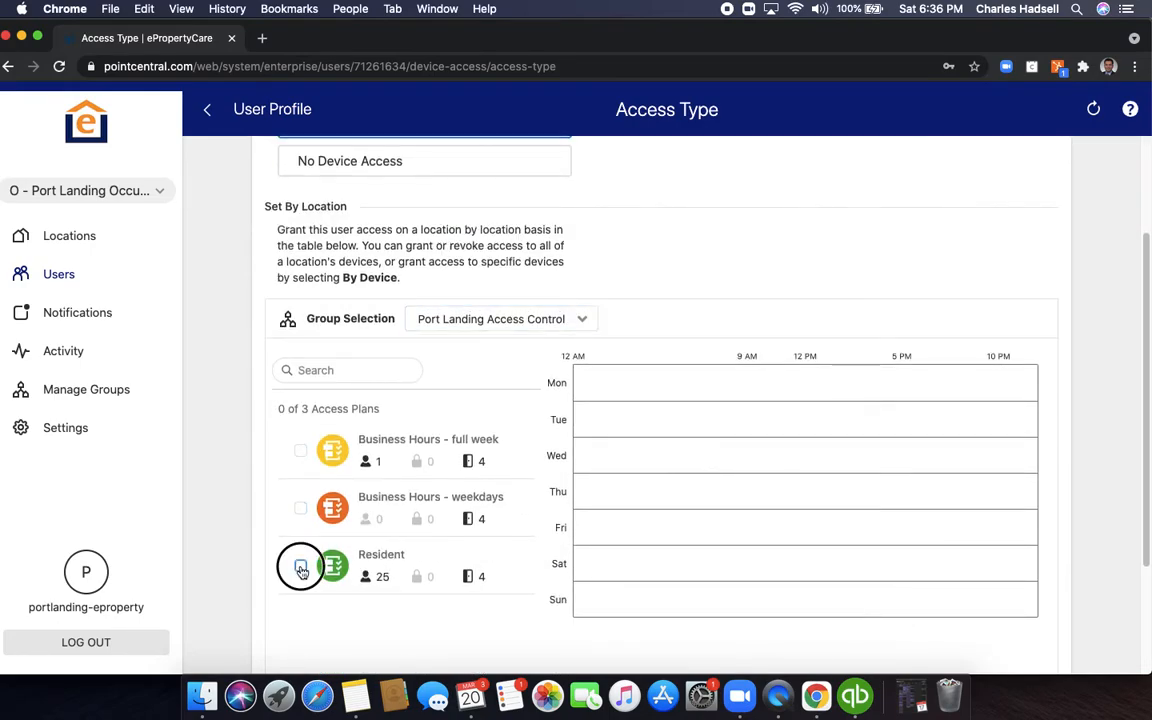
Step: Tick the all-day Resident access plan and save it to the devices
click(300, 566)
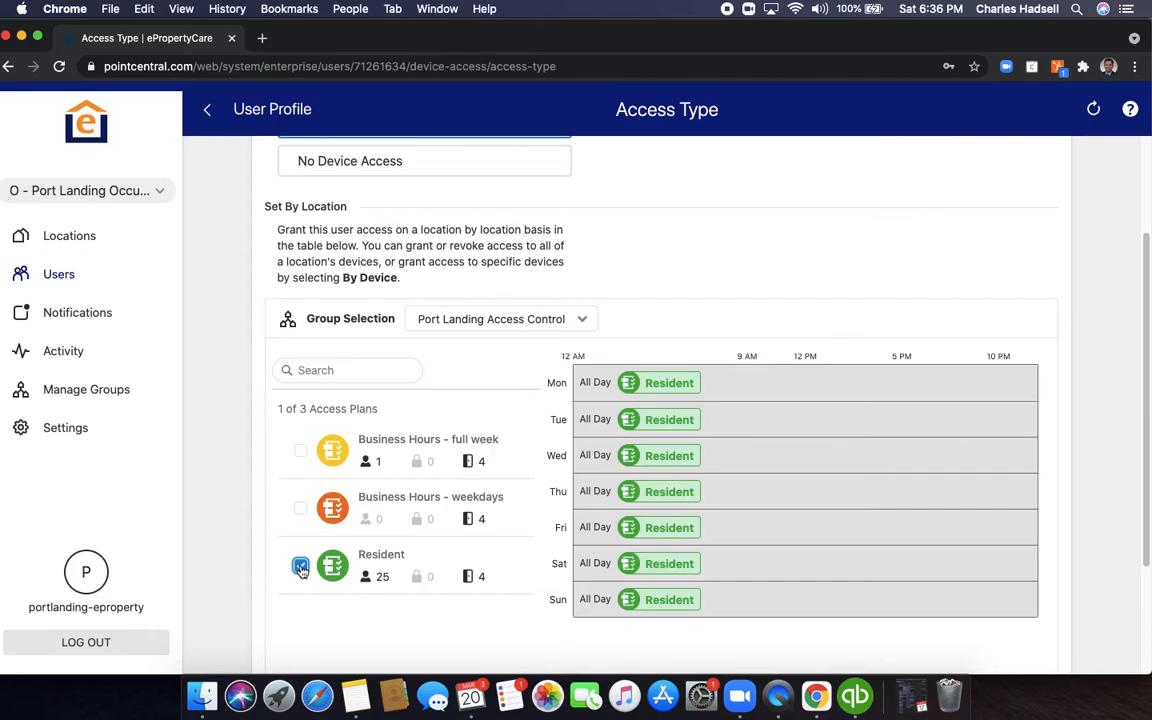
click(300, 565)
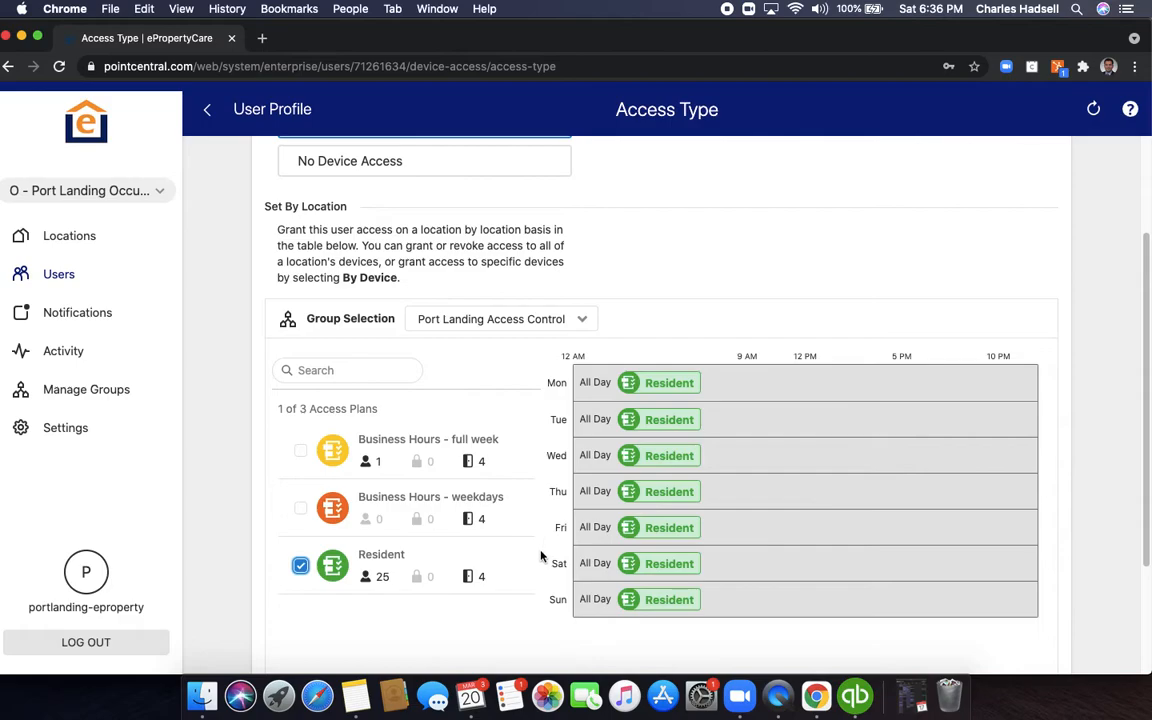
scroll(down, 3)
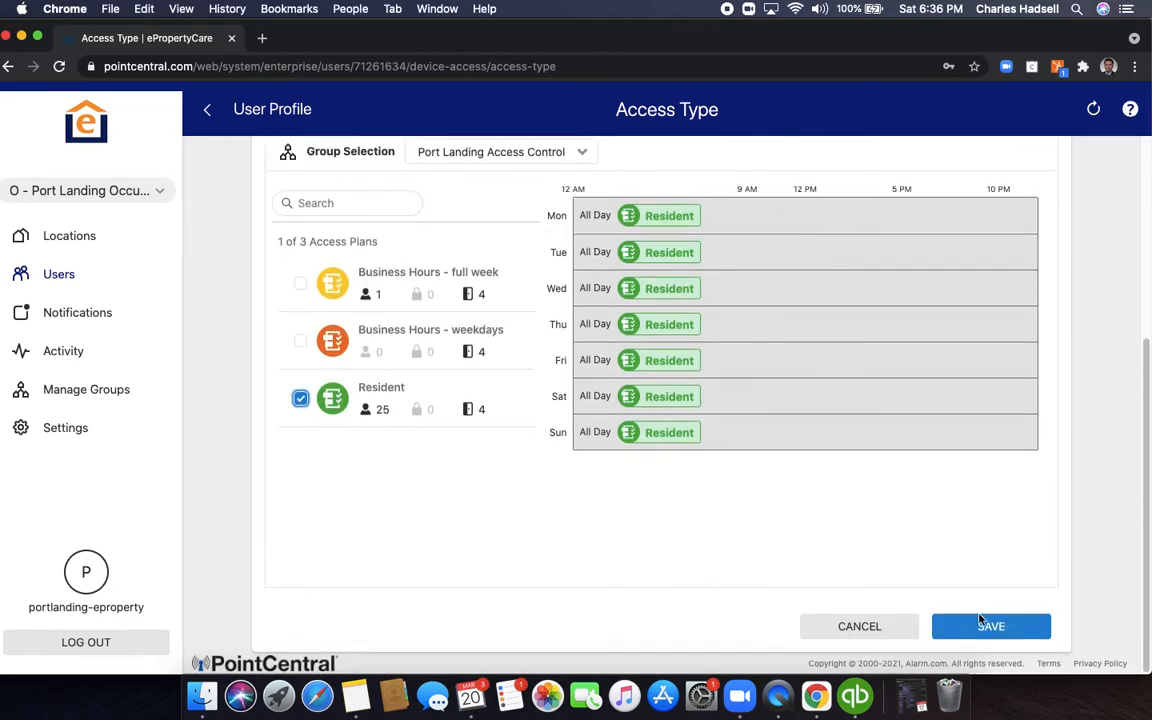
click(990, 626)
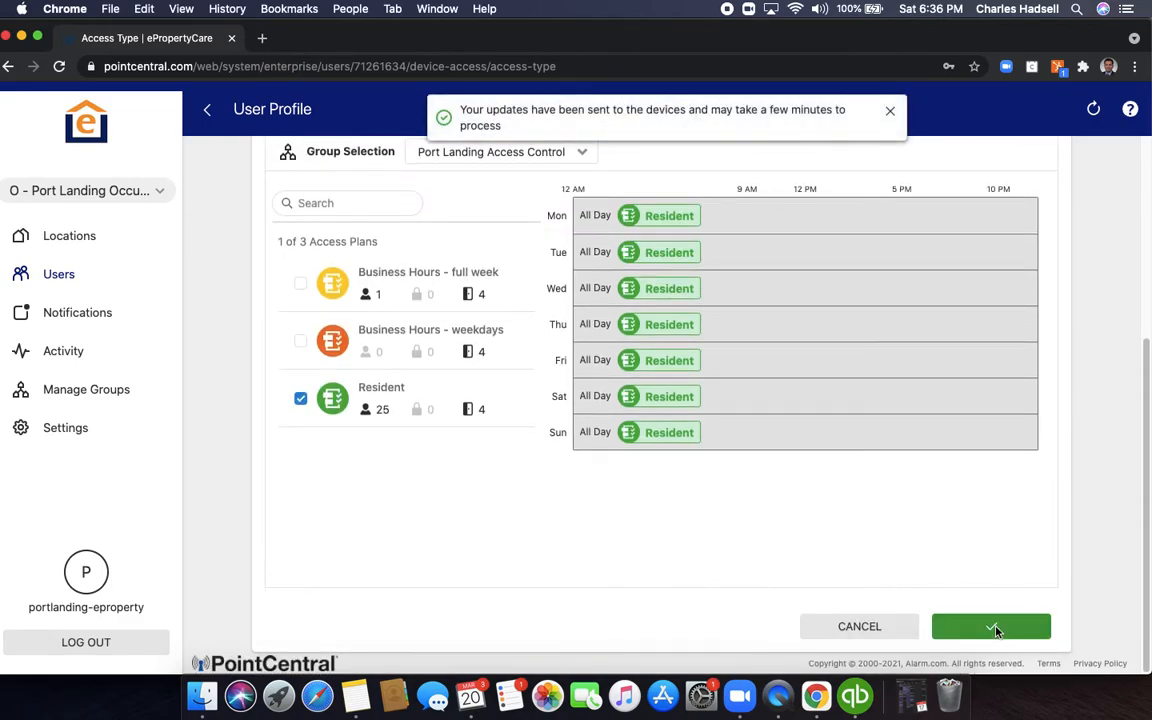
click(990, 626)
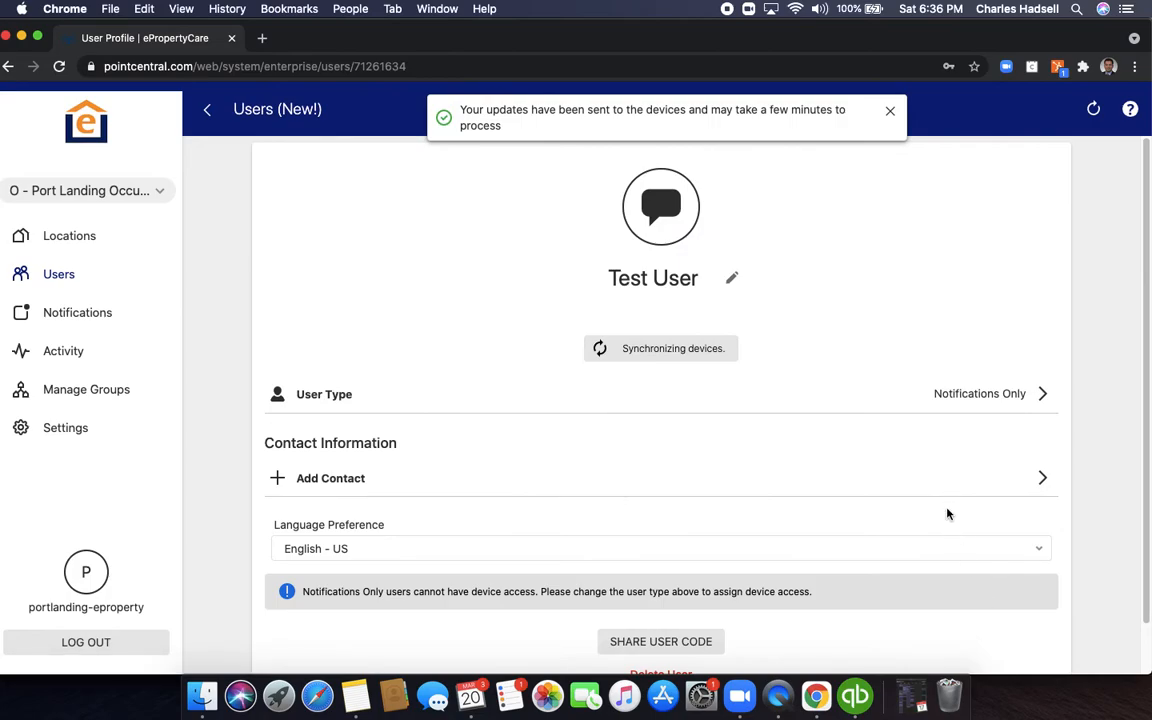
mouse_move(774, 411)
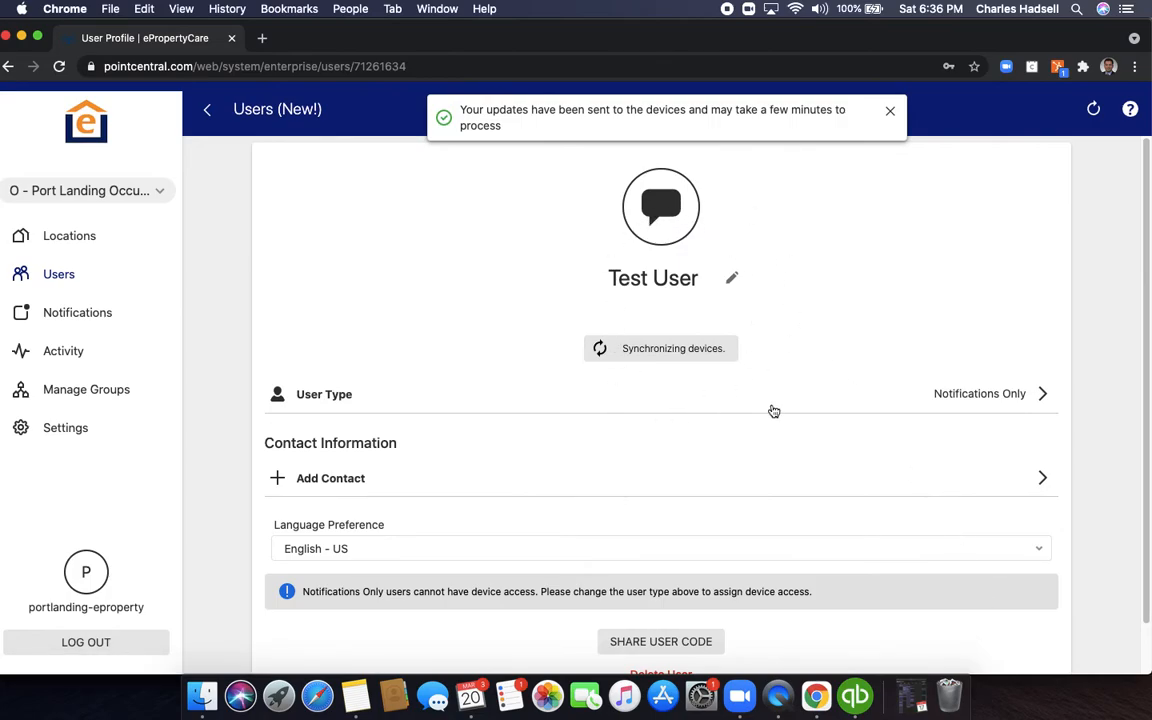
click(889, 111)
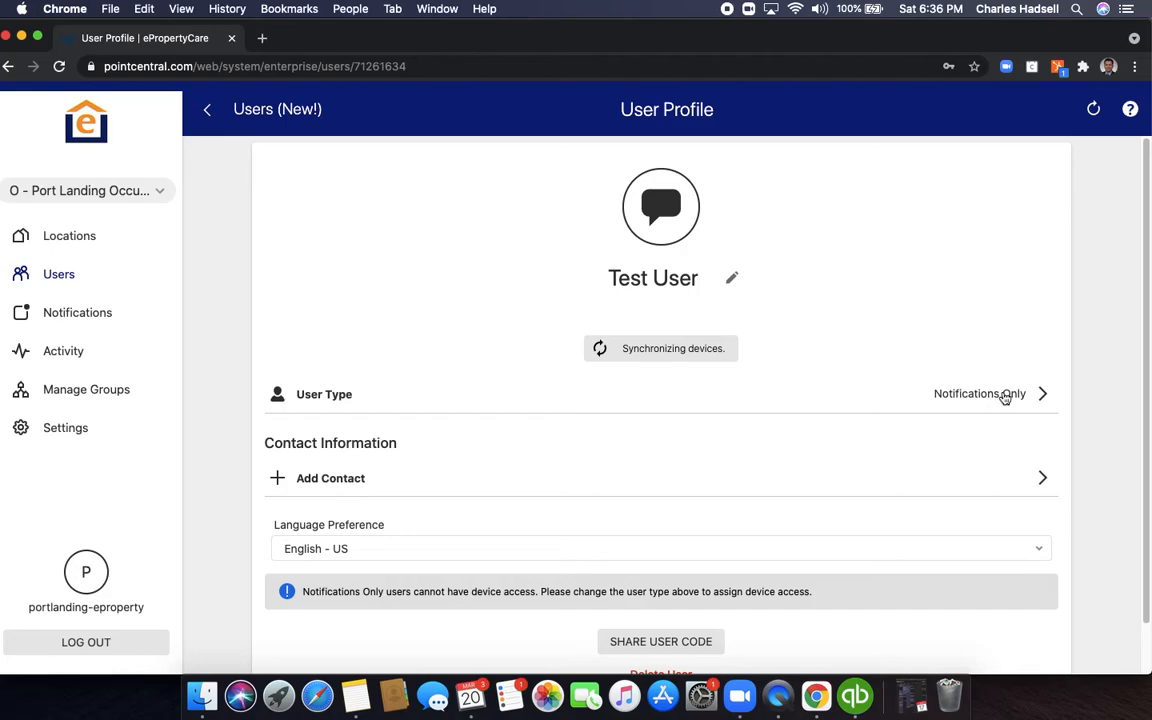
click(980, 393)
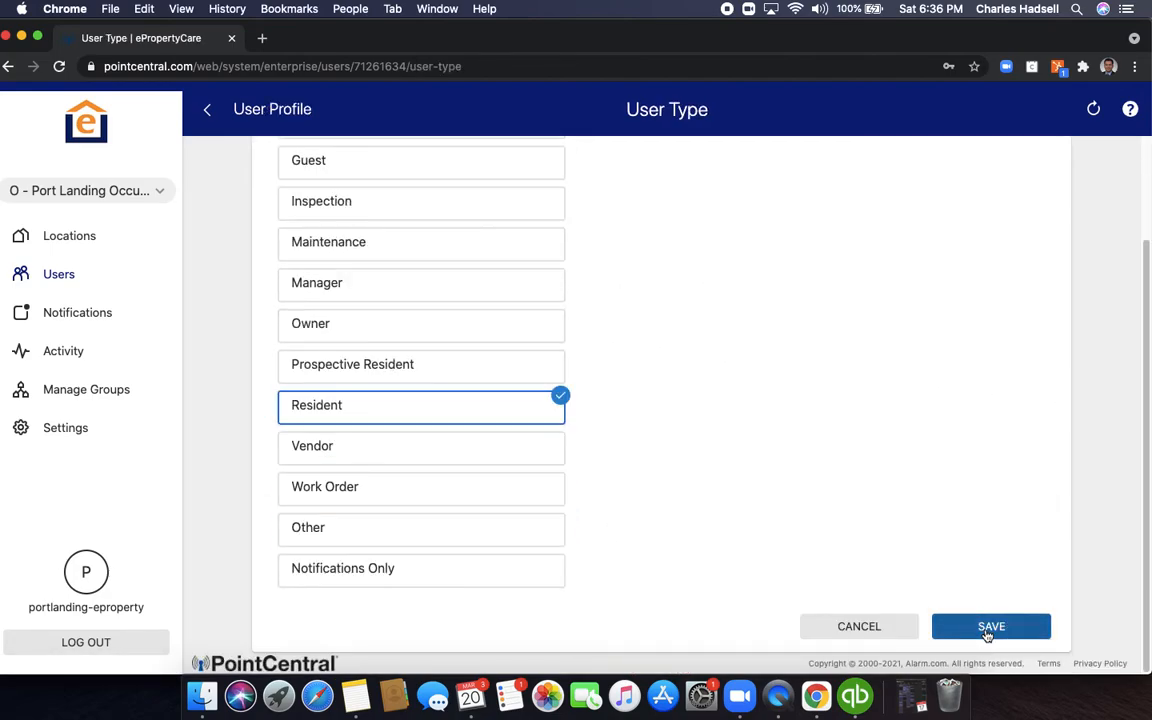
click(990, 626)
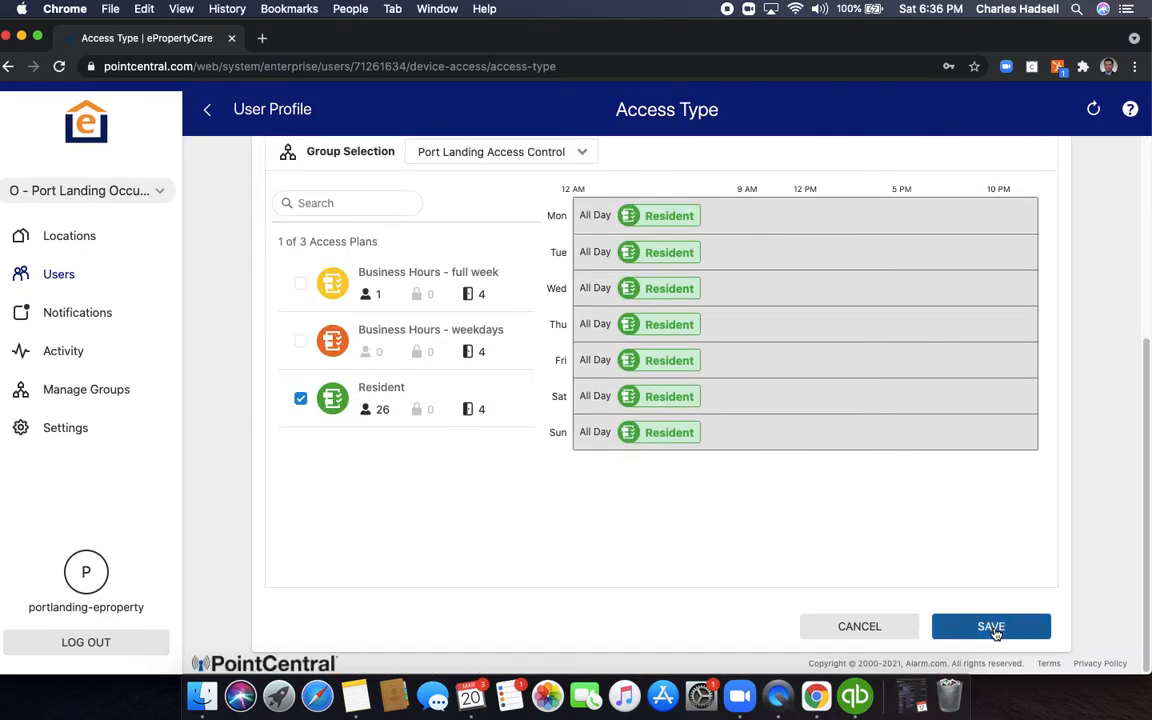
click(990, 626)
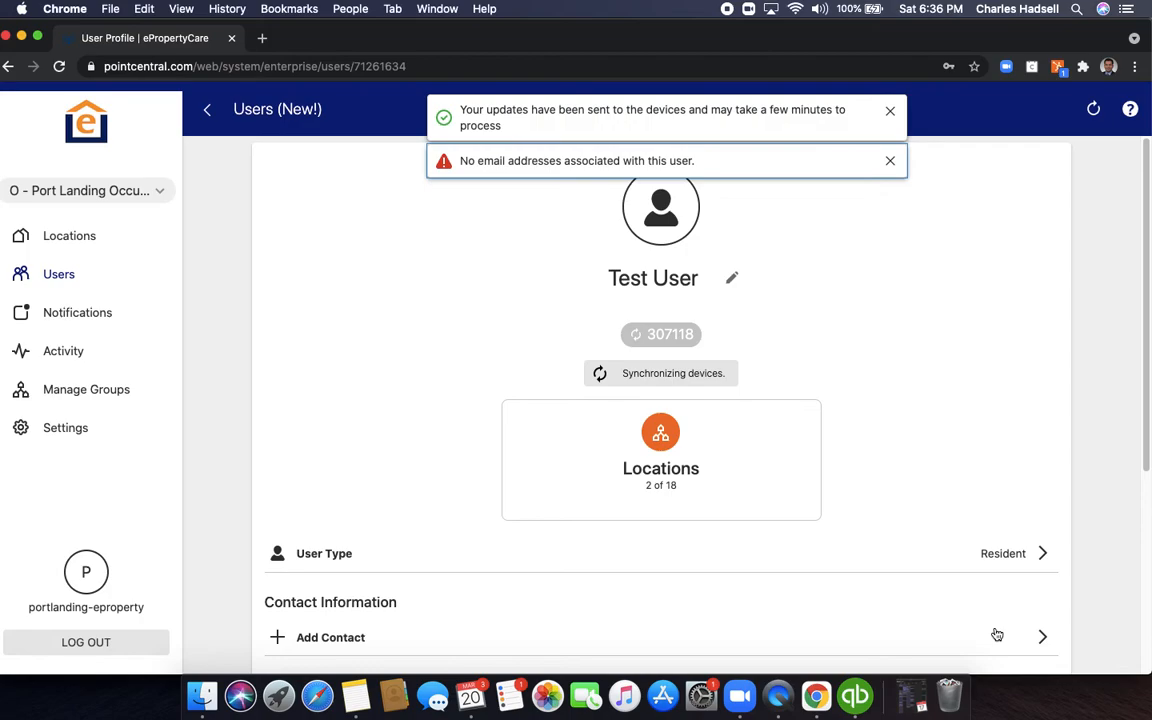
mouse_move(645, 346)
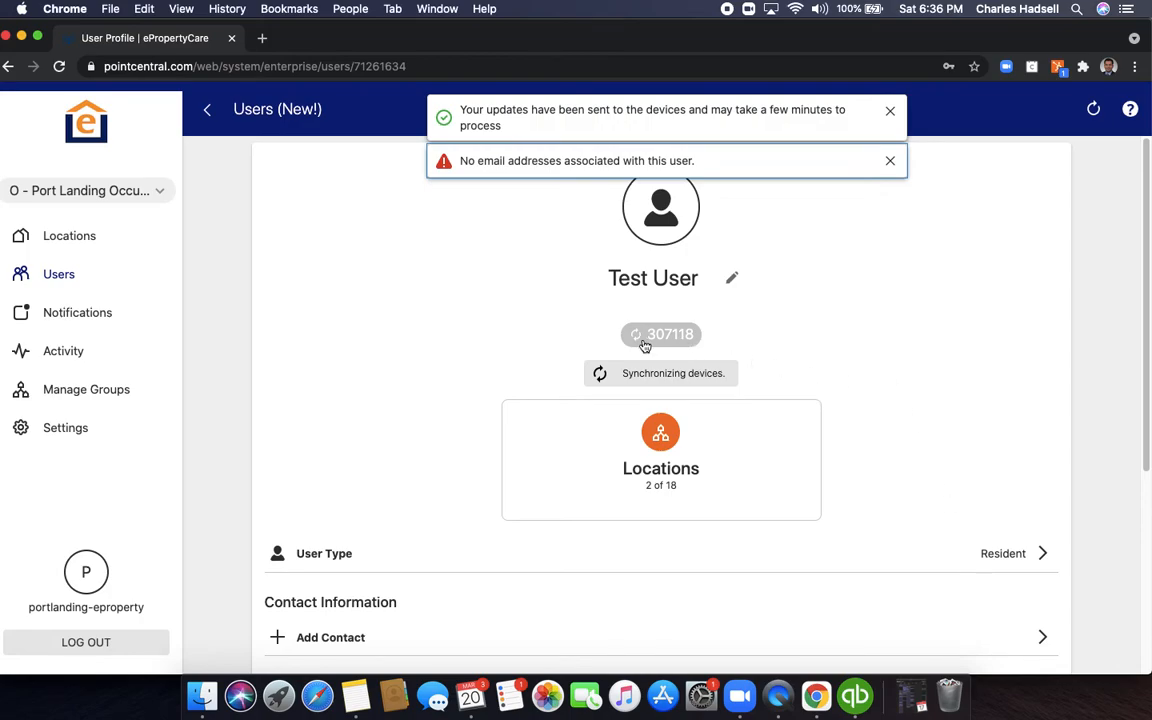
click(889, 110)
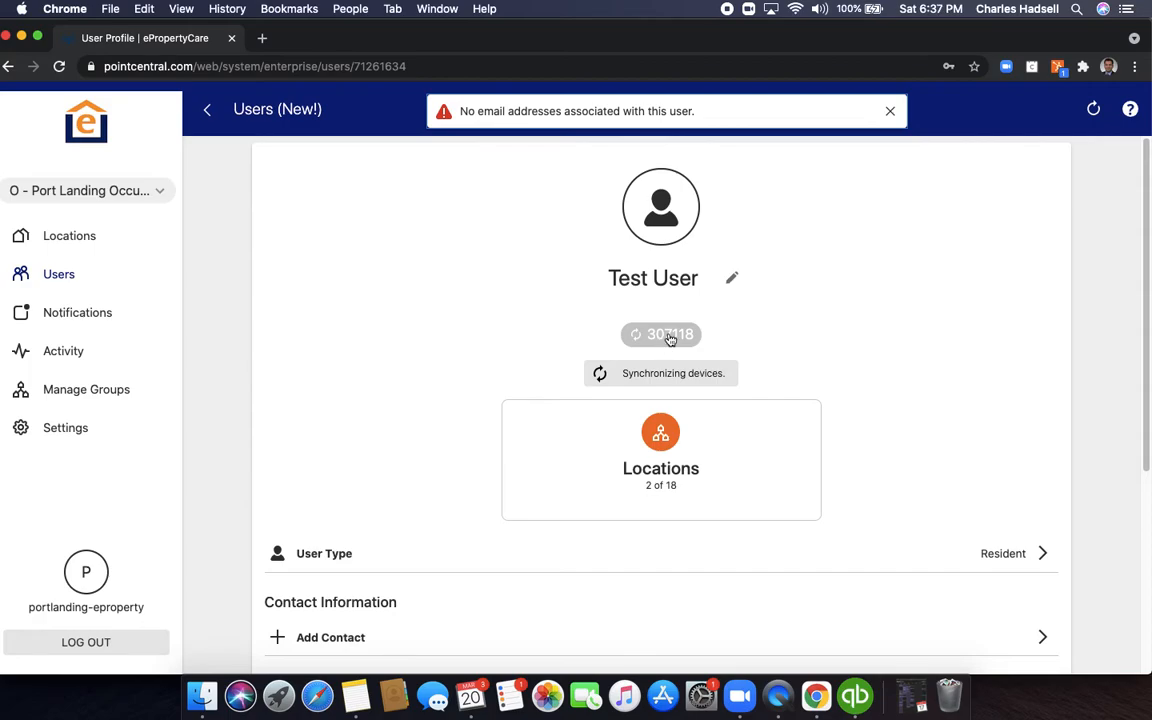
mouse_move(890, 390)
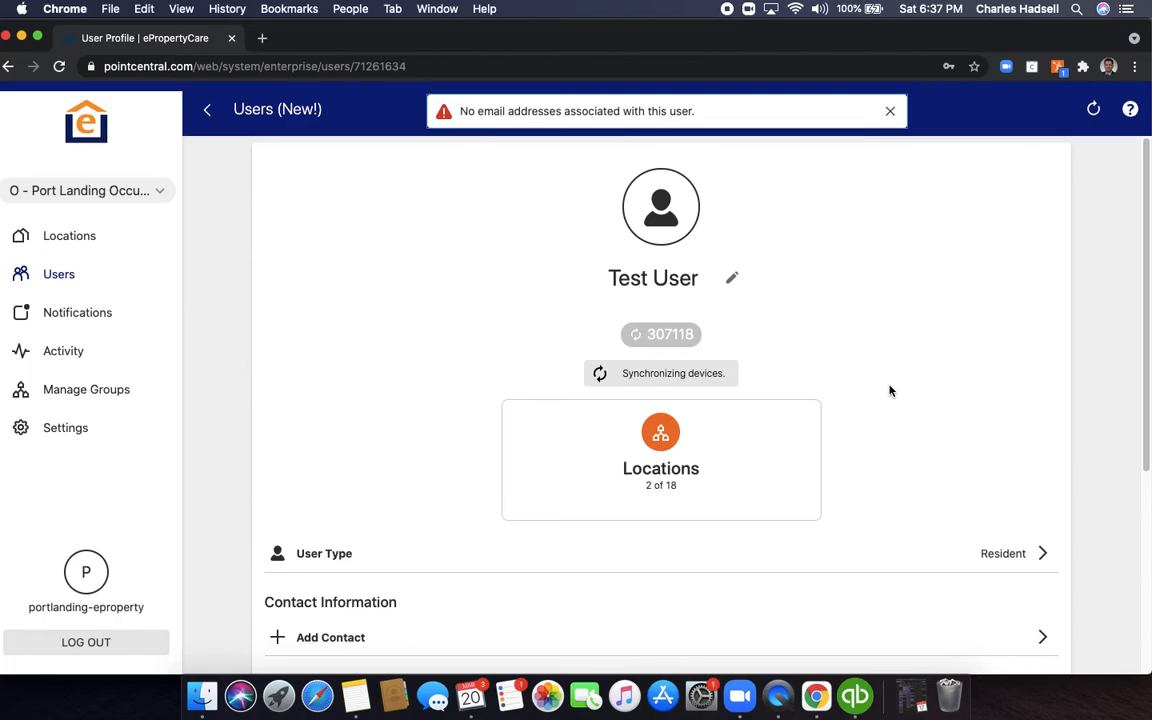
Step: Review O - Port Landing Occupied access (102 Lock by device, 106 All Access) and resave it
scroll(down, 3)
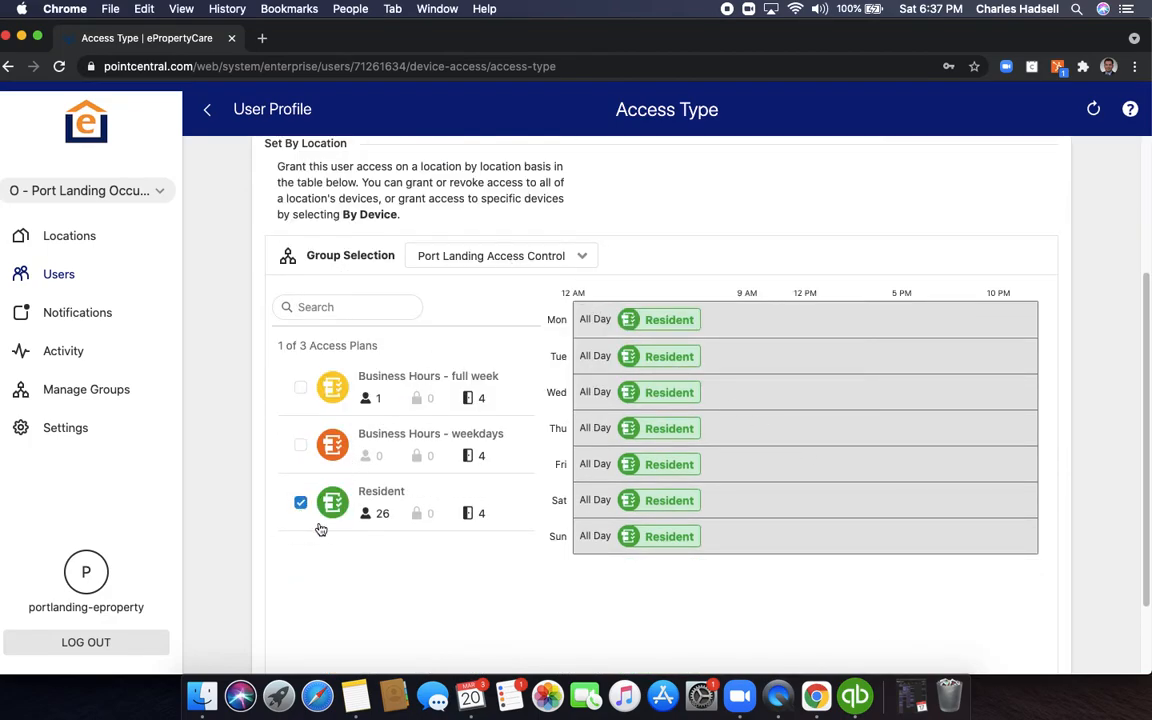
mouse_move(537, 278)
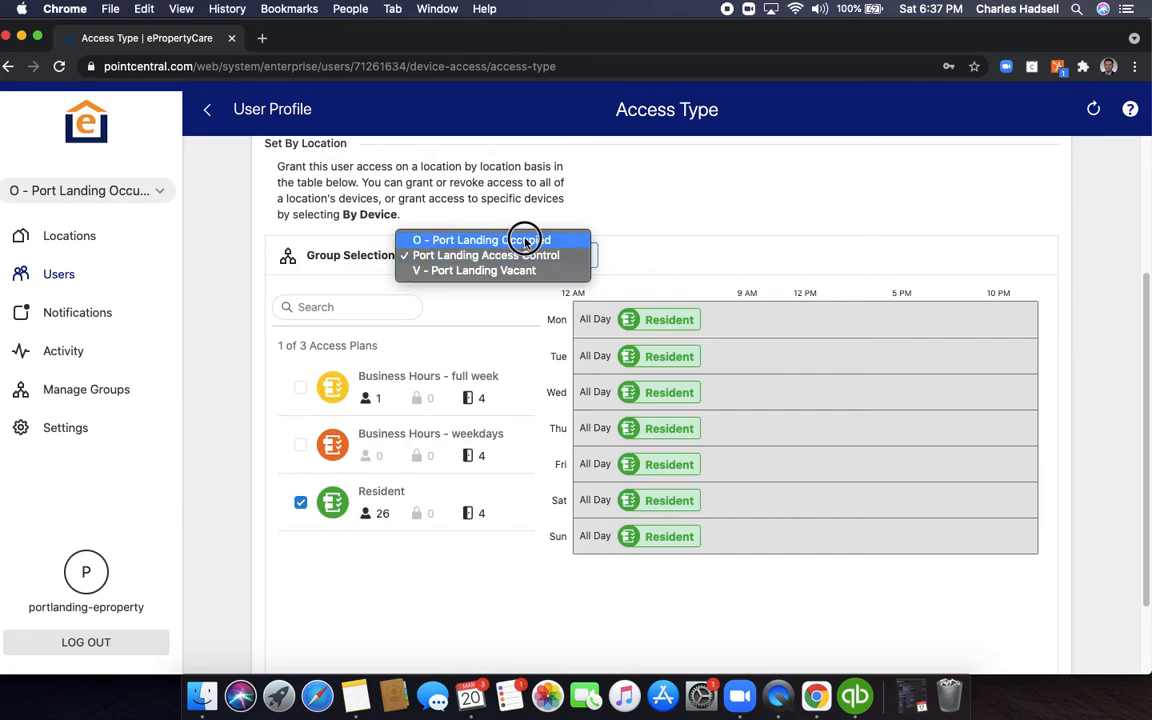
click(485, 239)
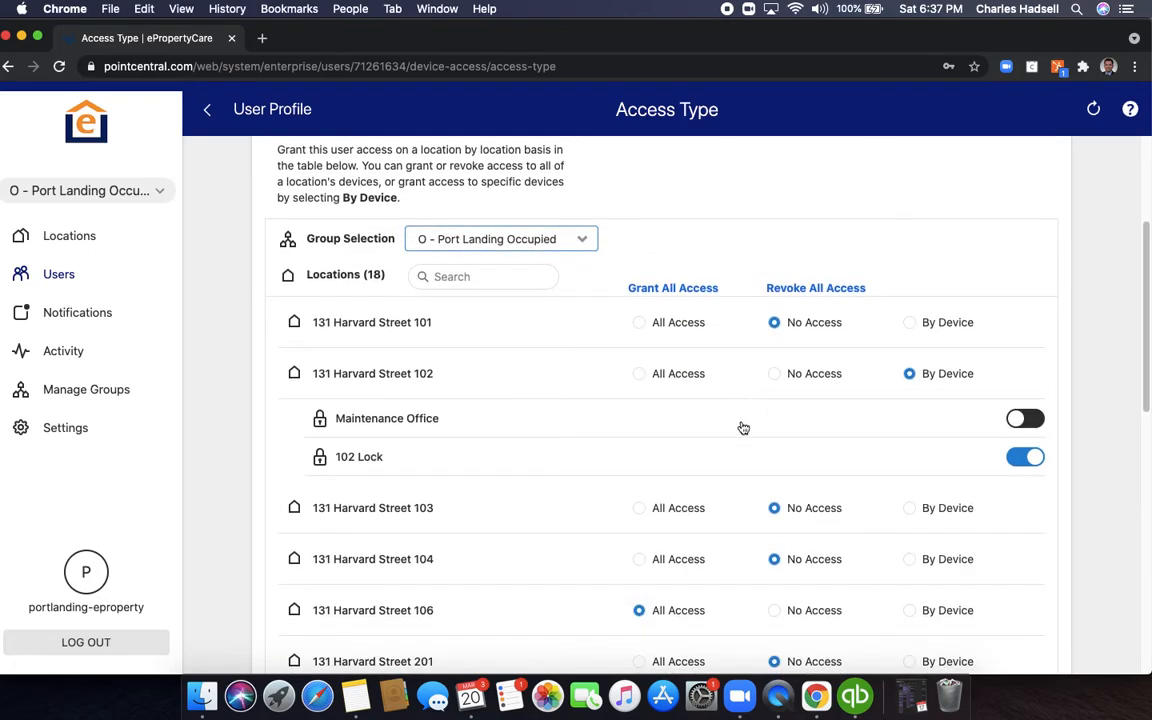
mouse_move(974, 463)
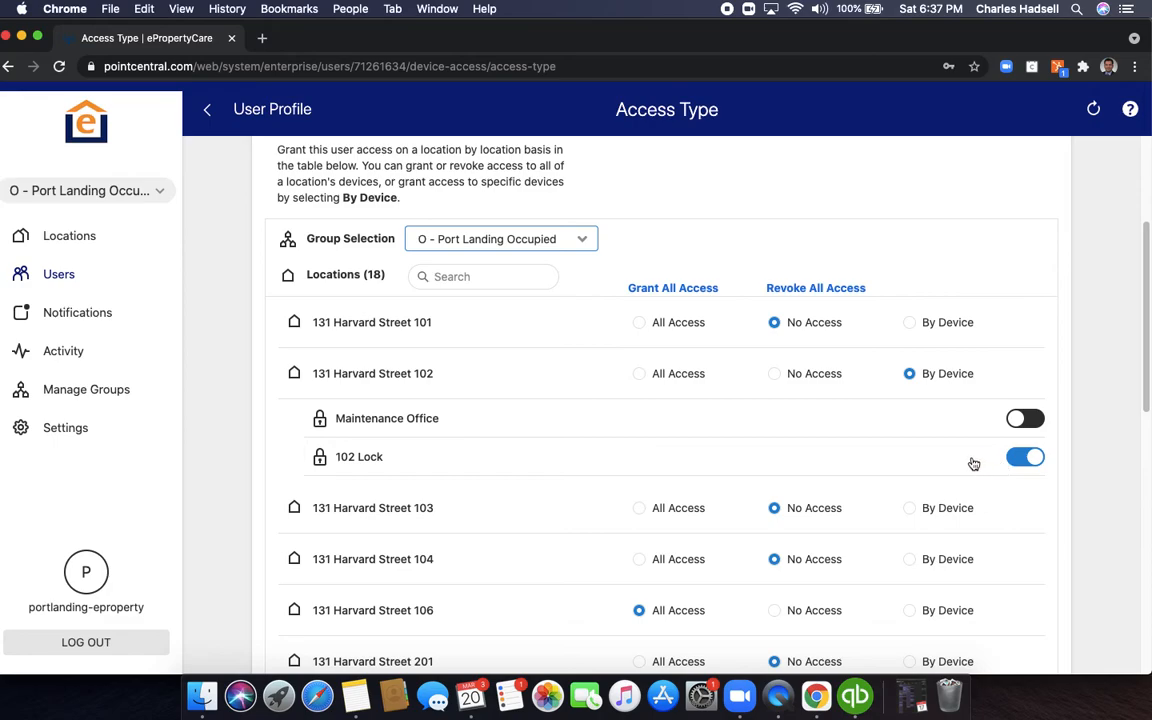
scroll(up, 3)
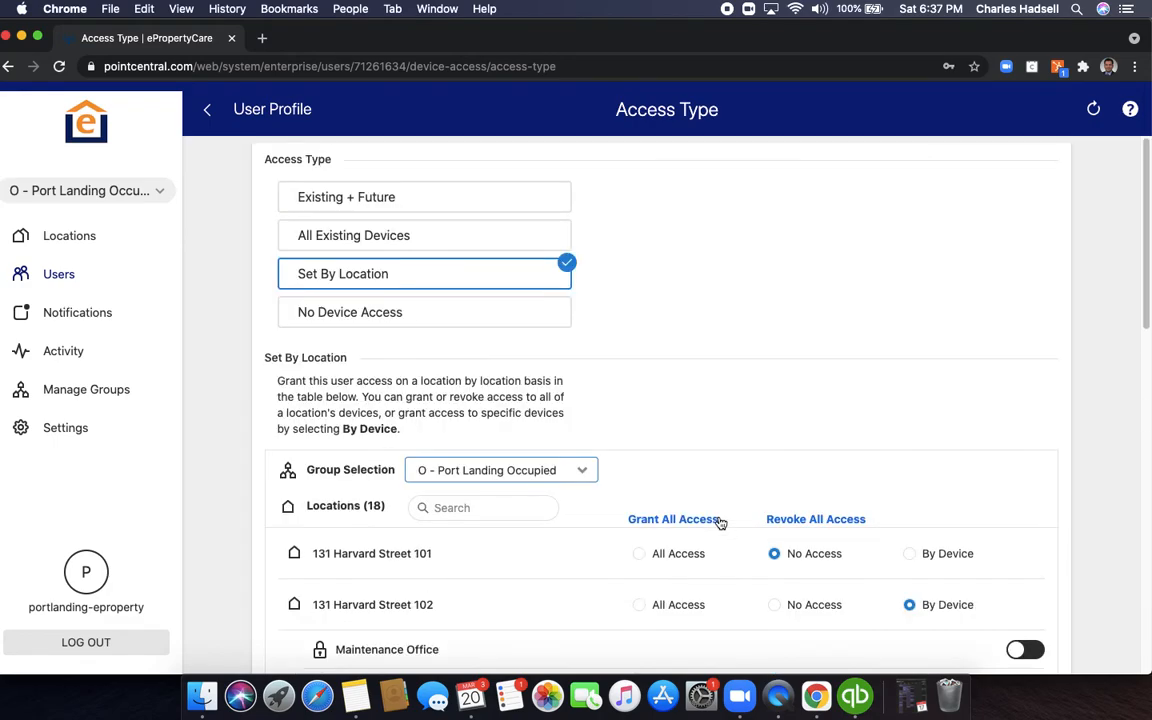
scroll(down, 3)
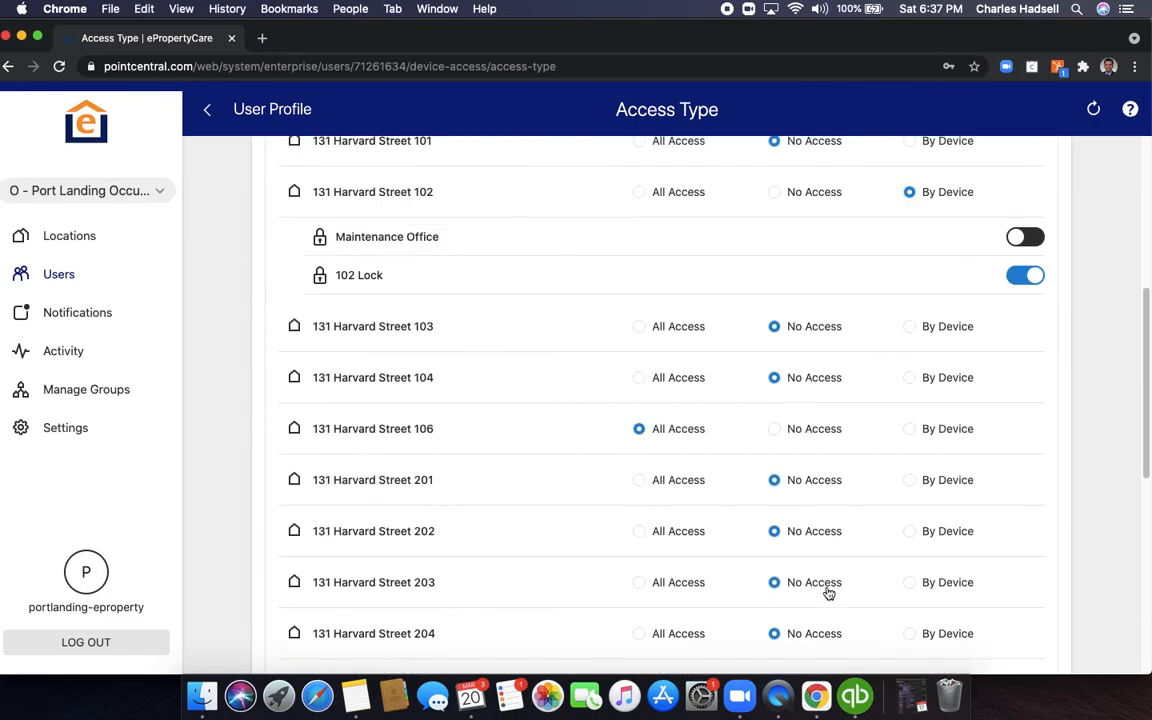
mouse_move(666, 441)
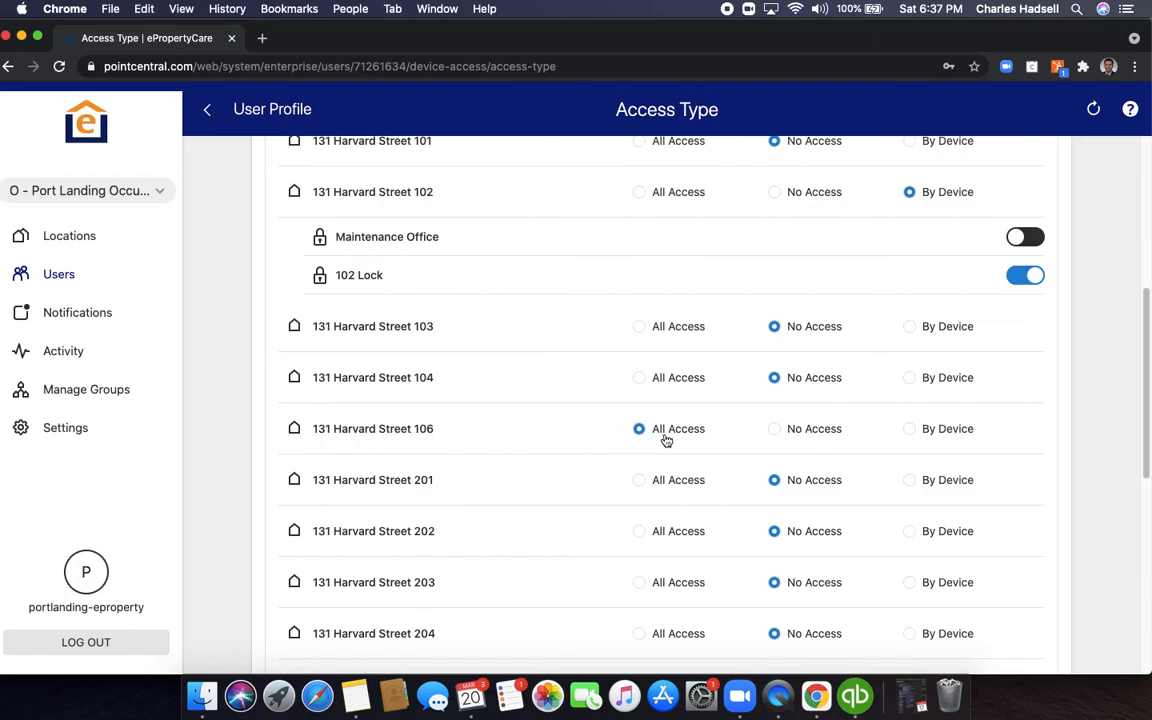
mouse_move(674, 442)
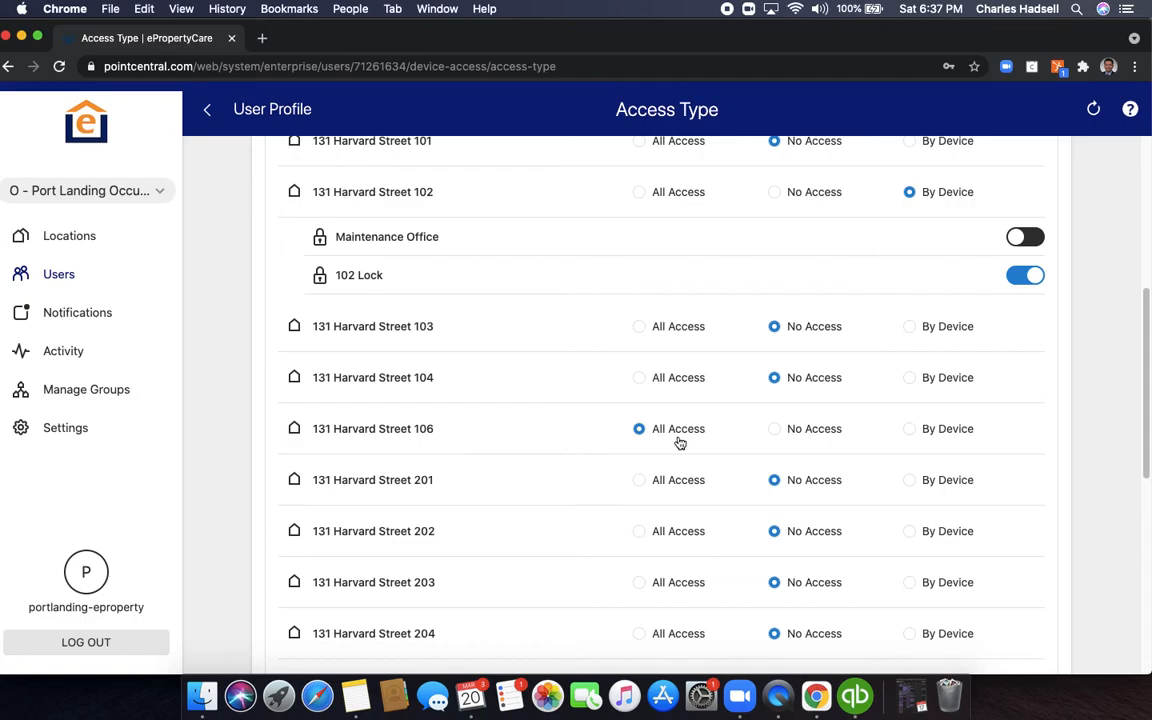
scroll(down, 3)
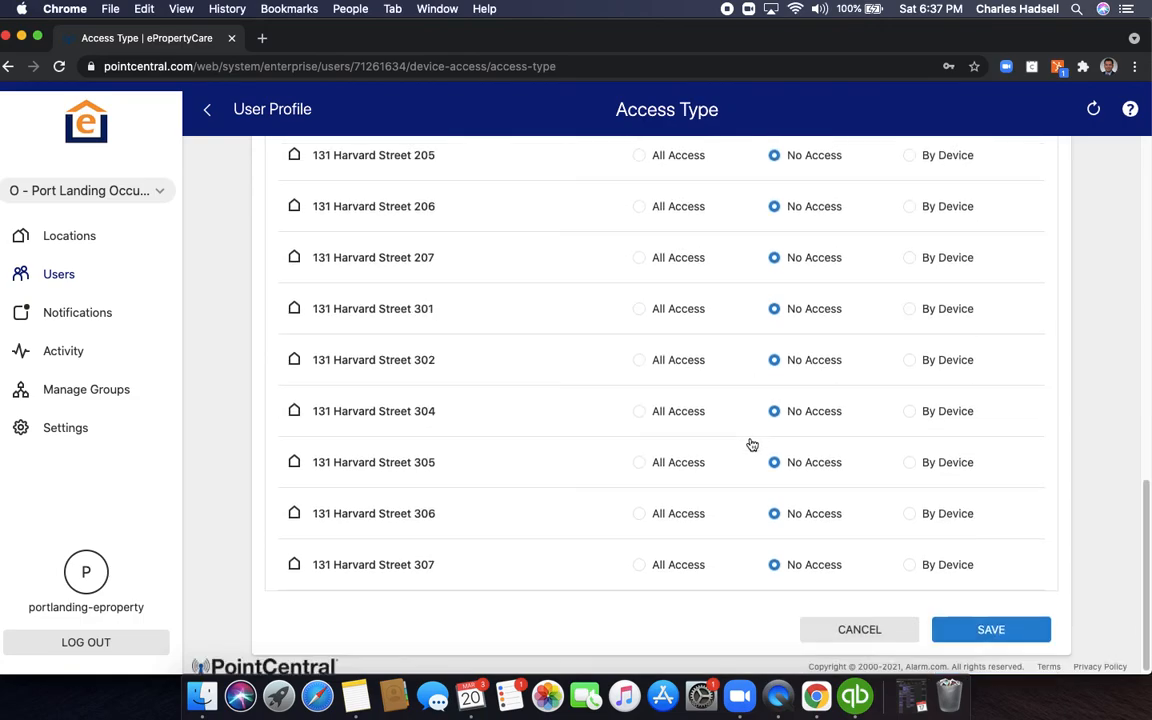
click(990, 629)
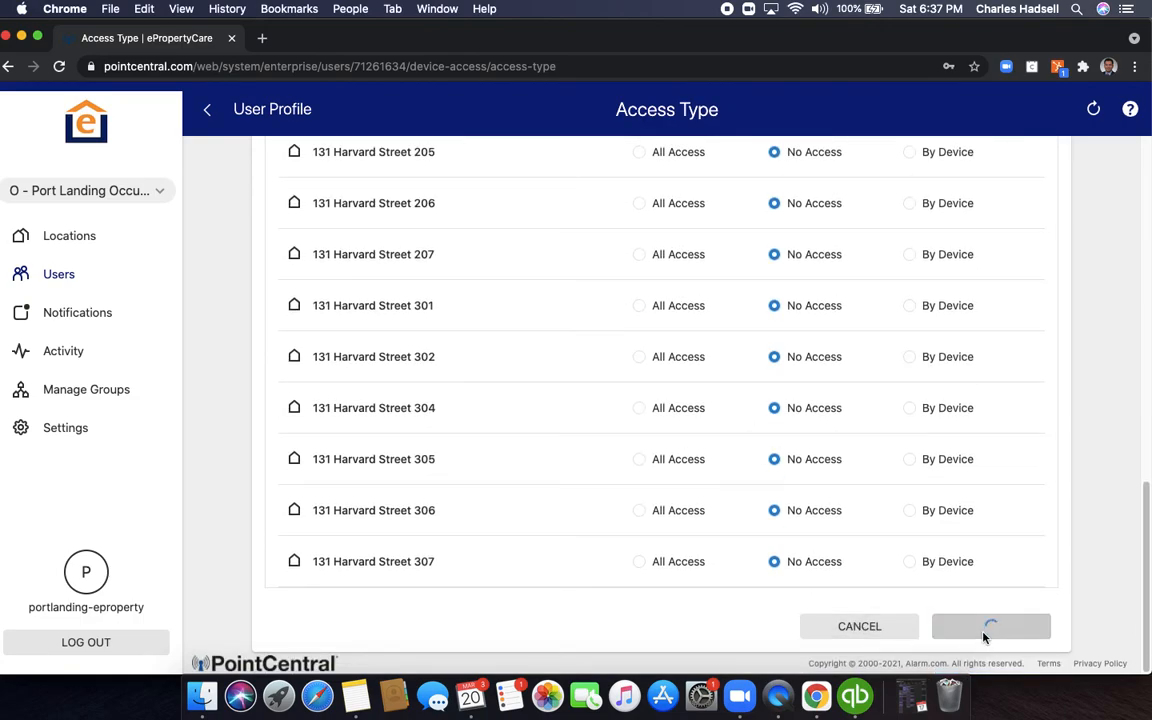
click(990, 625)
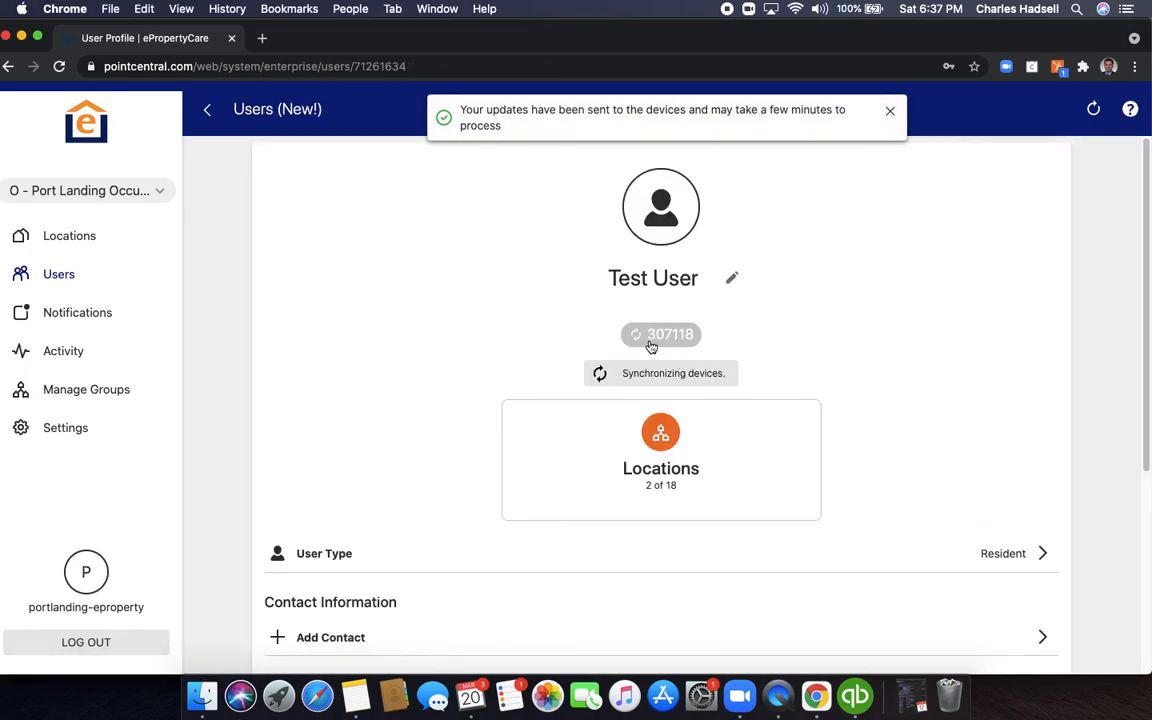
click(889, 111)
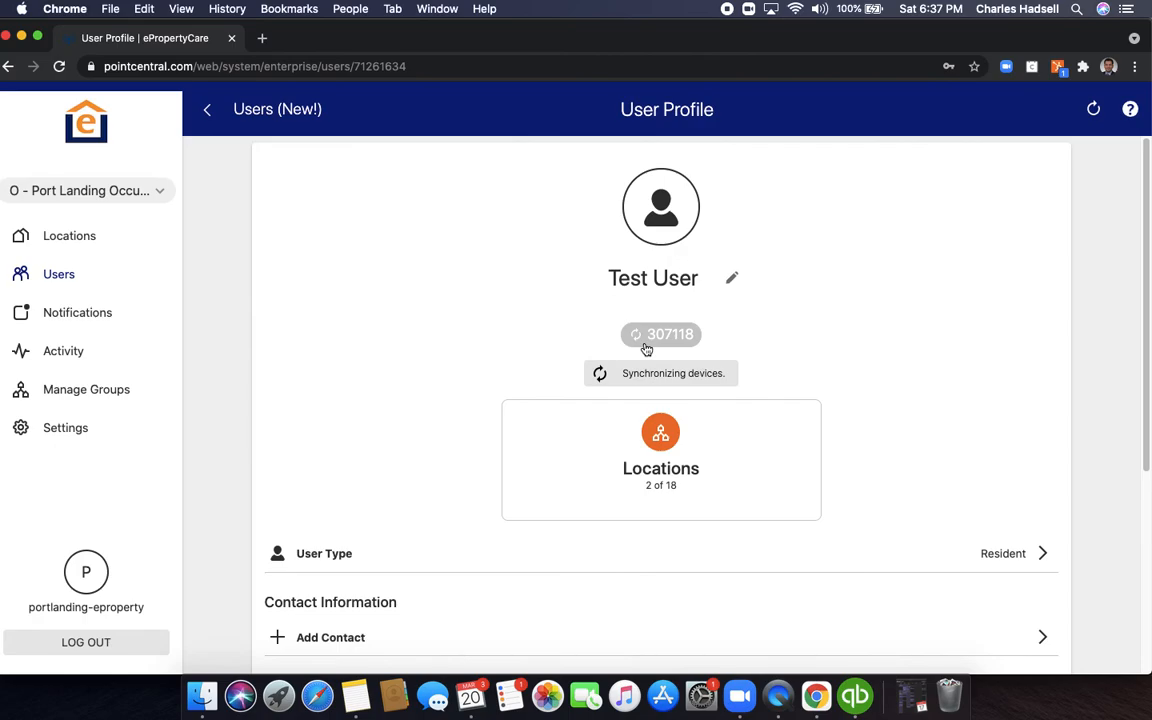
mouse_move(786, 388)
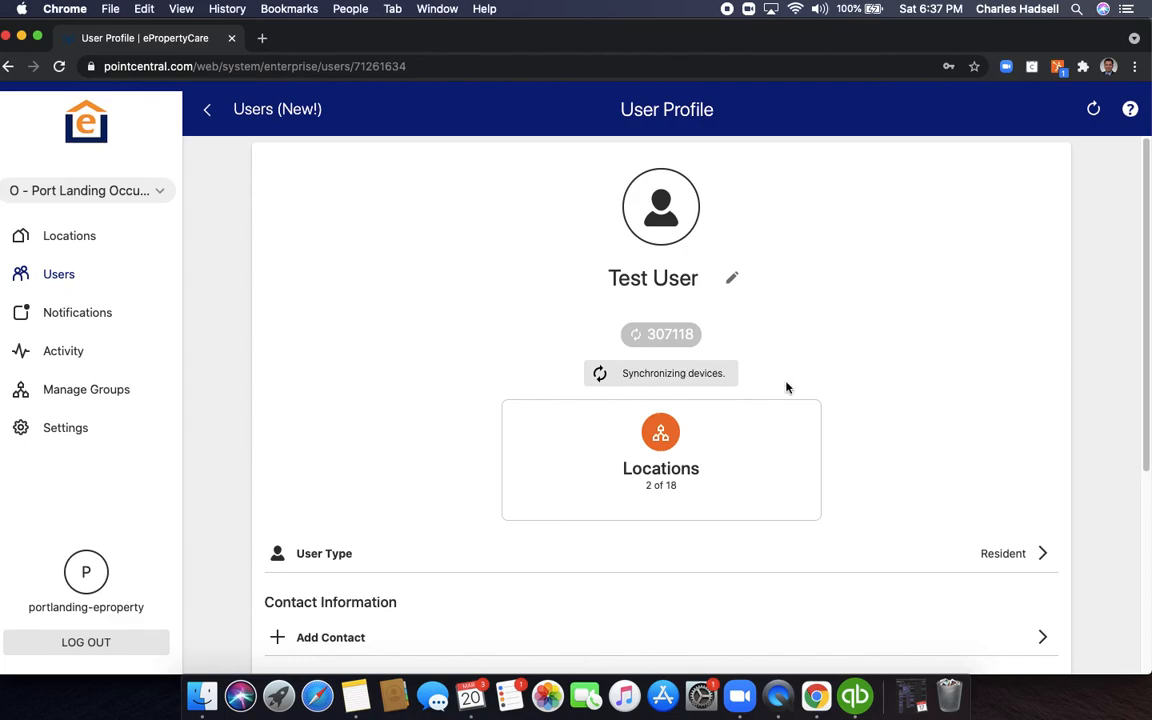
mouse_move(865, 293)
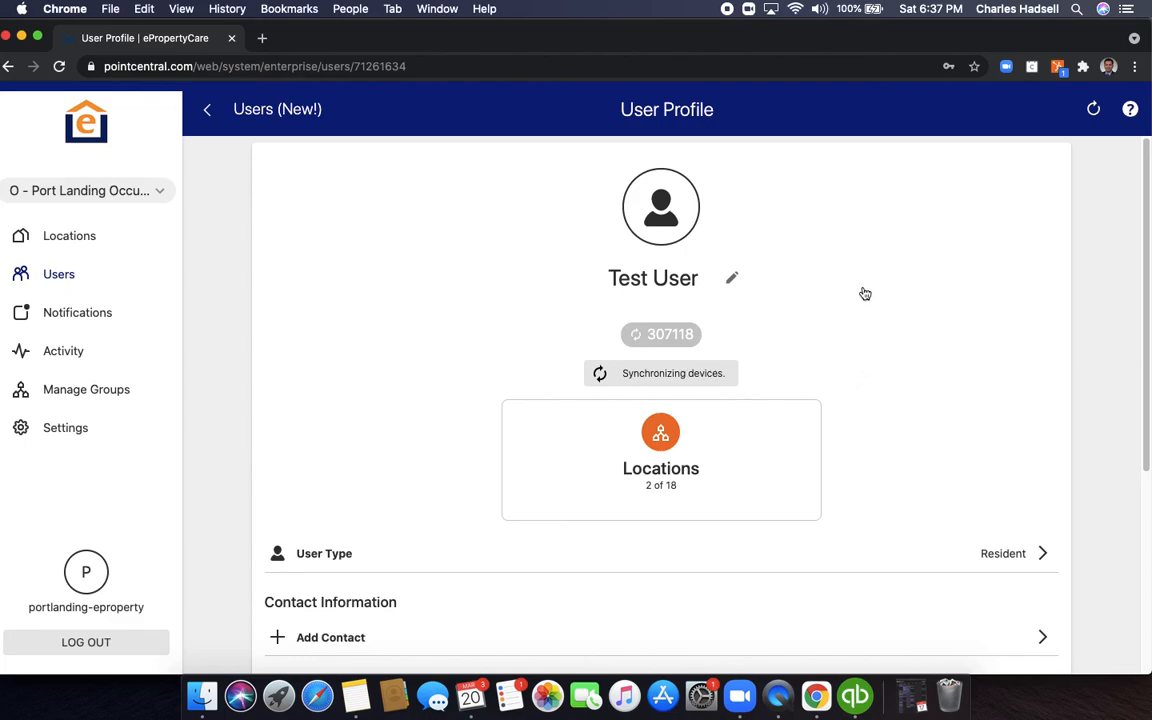
mouse_move(860, 274)
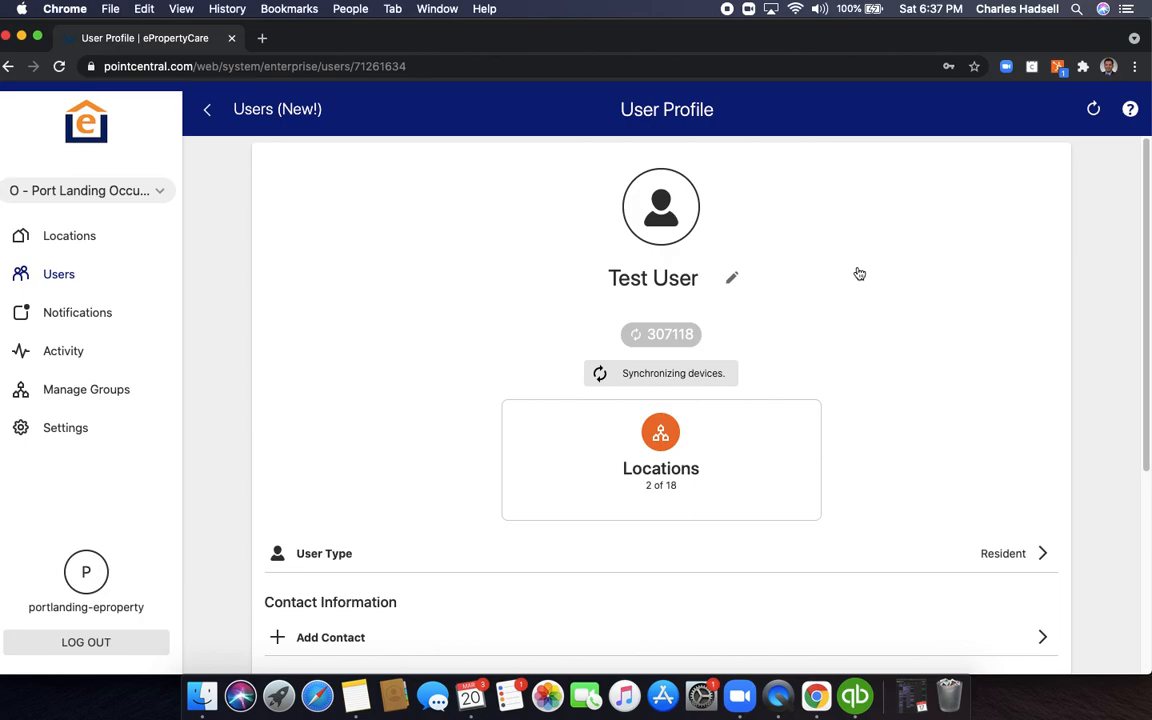
mouse_move(740, 36)
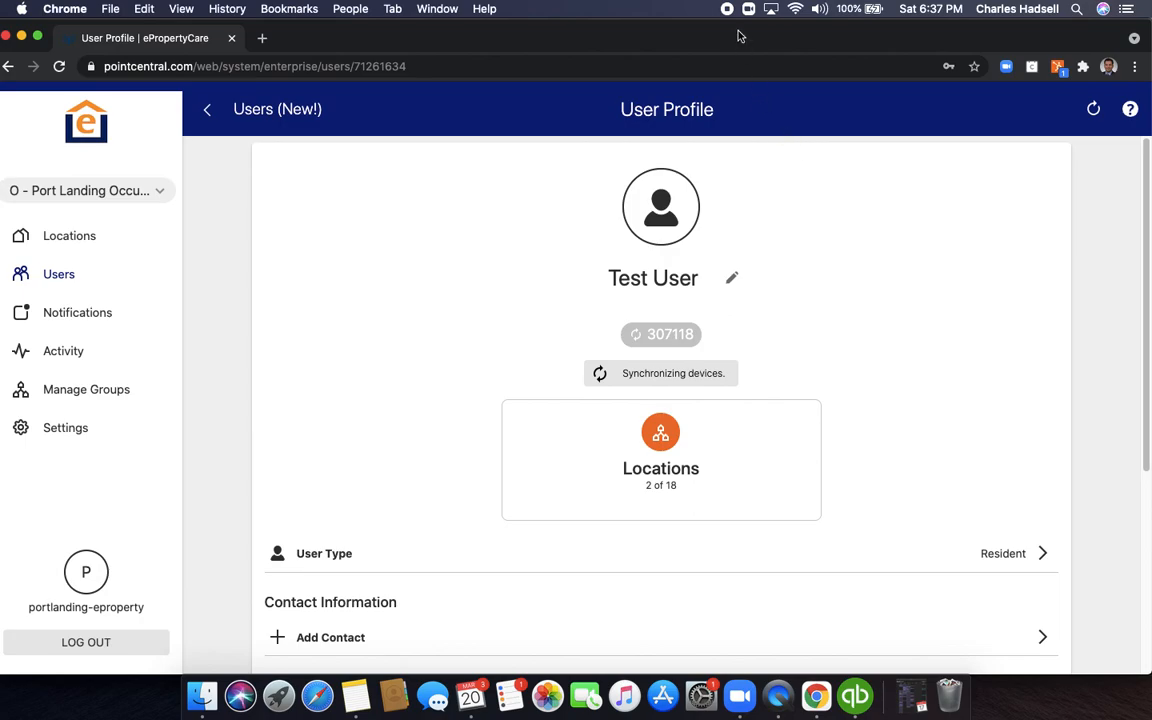